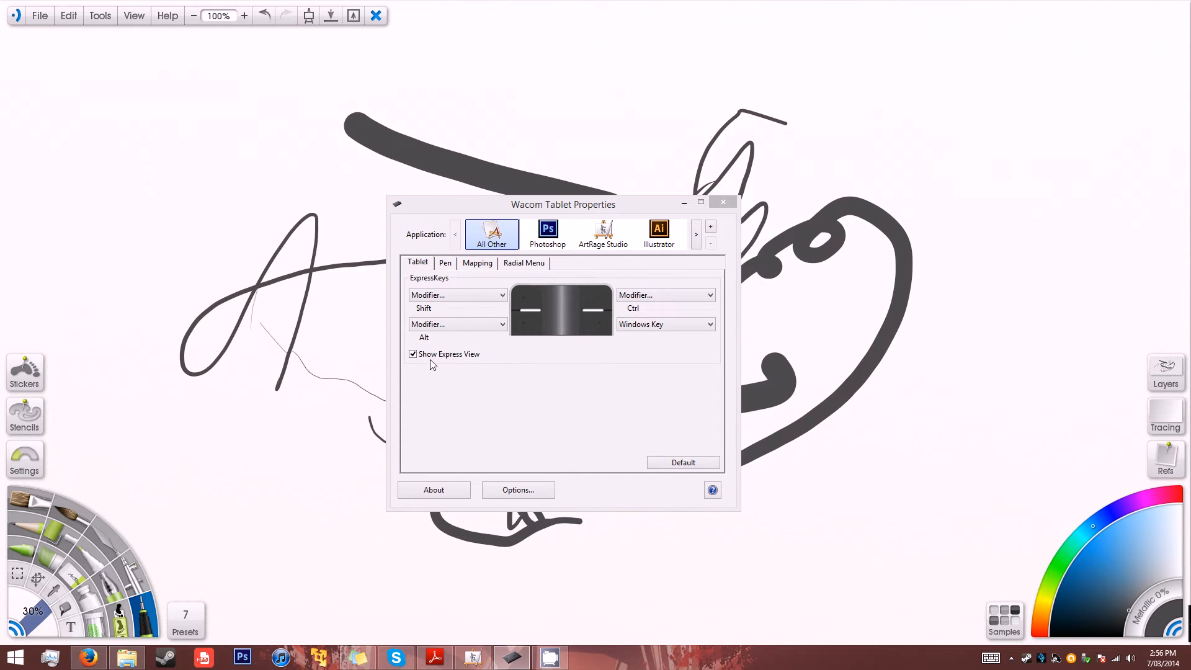
pyautogui.moveTo(532, 414)
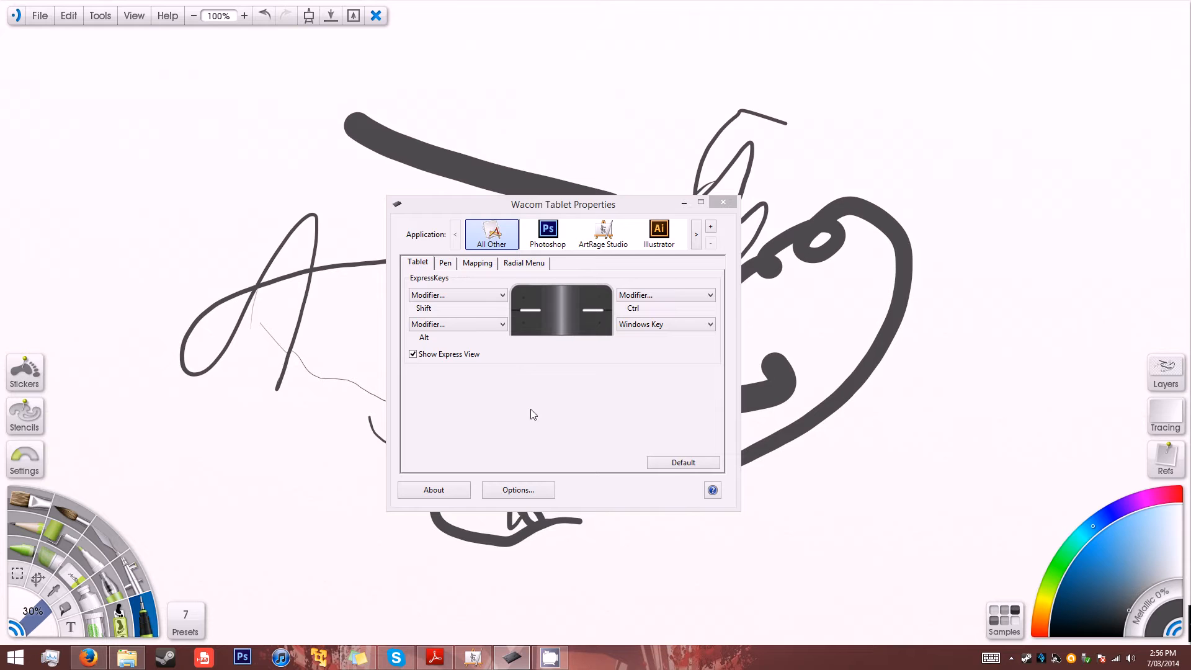
pyautogui.moveTo(556, 414)
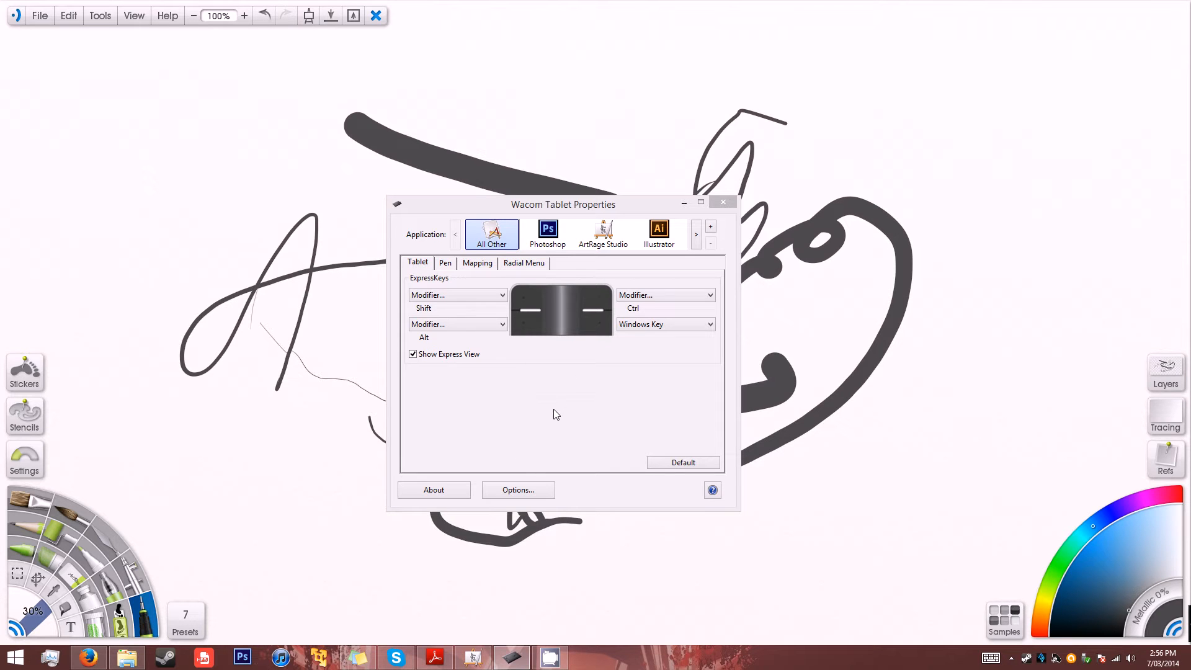
pyautogui.moveTo(654, 343)
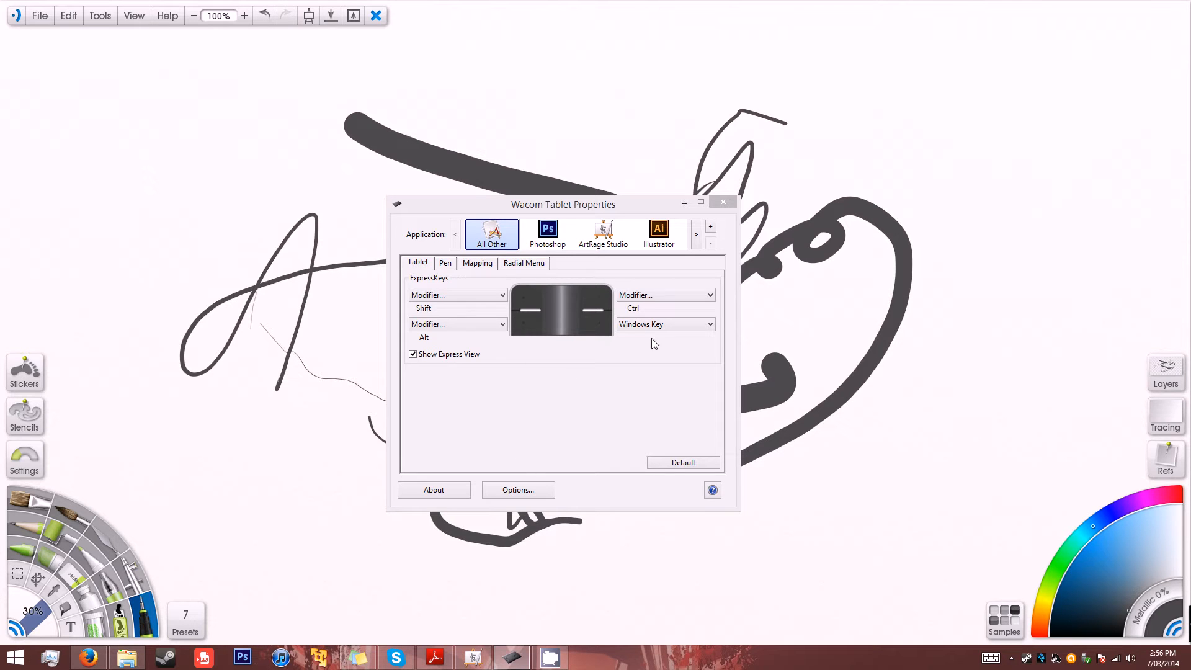
# Step: Focus Wacom Tablet Properties and scroll the Application strip right to reveal SAI
pyautogui.click(563, 203)
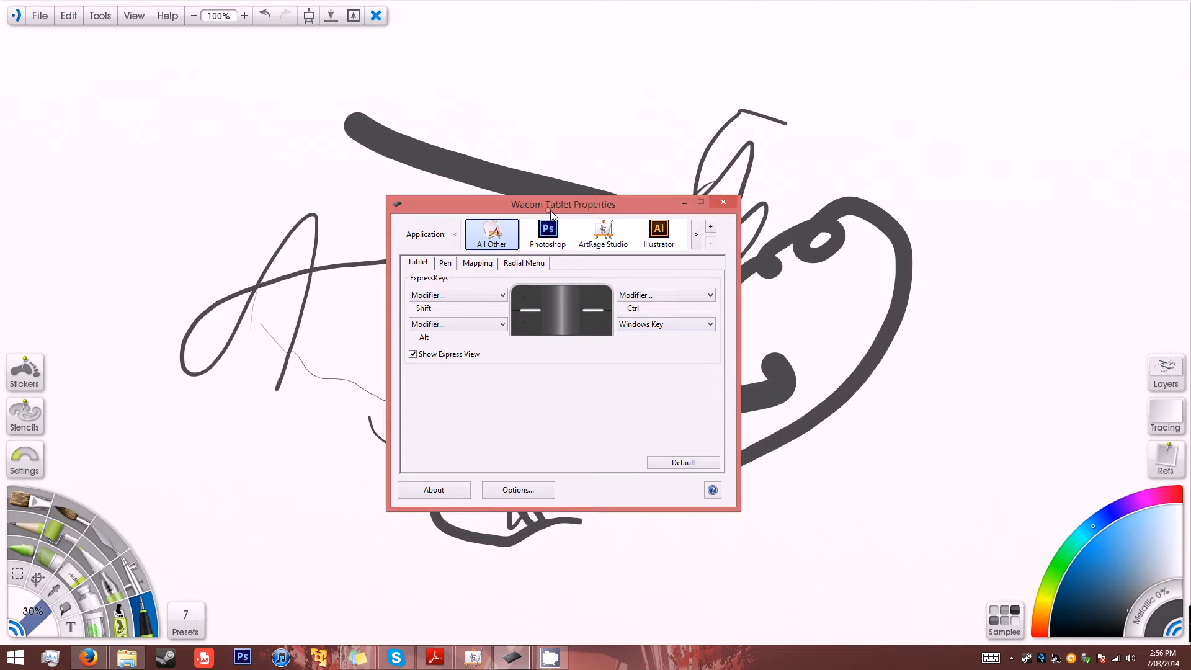
pyautogui.moveTo(540, 232)
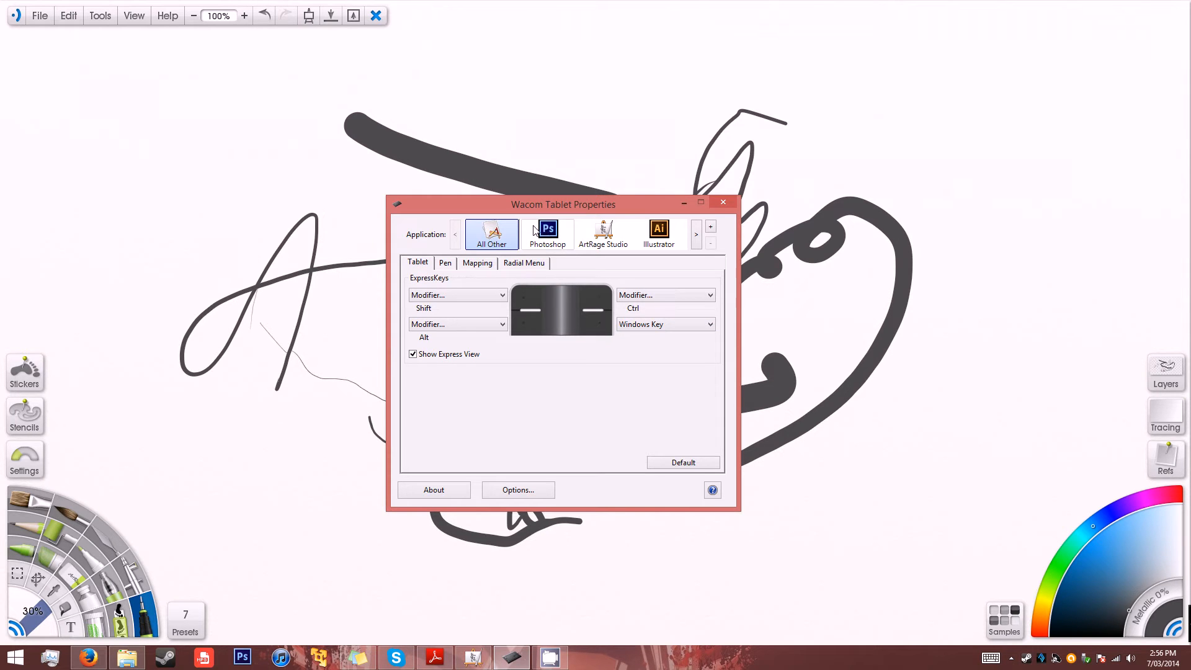
pyautogui.moveTo(668, 254)
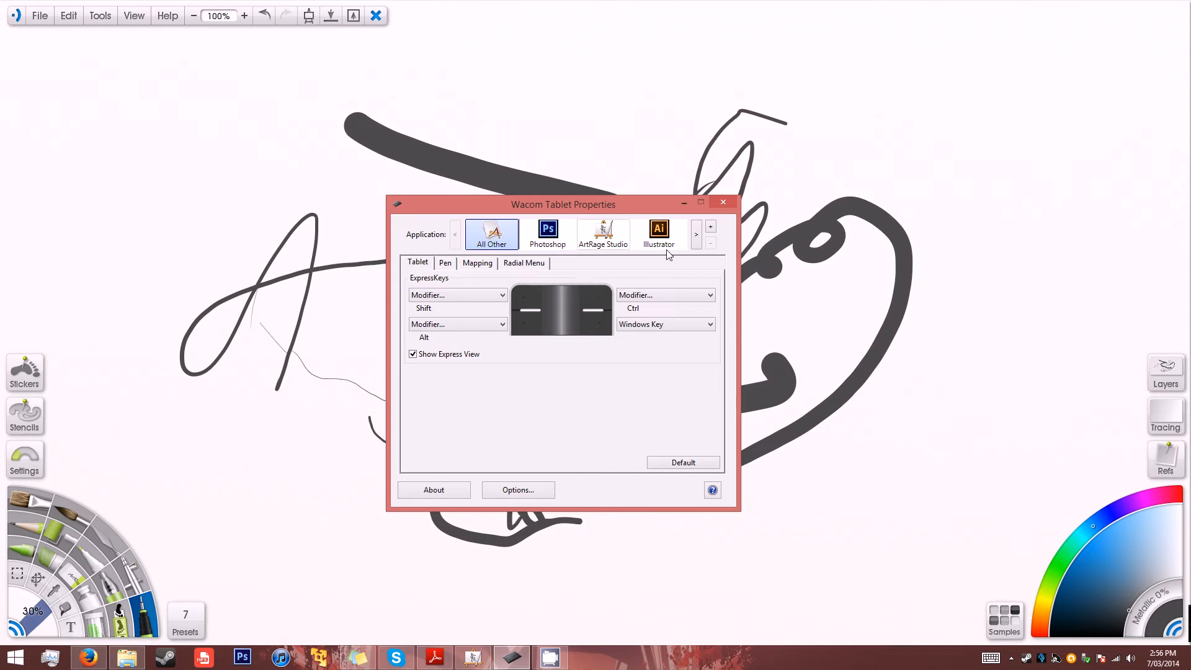
pyautogui.click(696, 225)
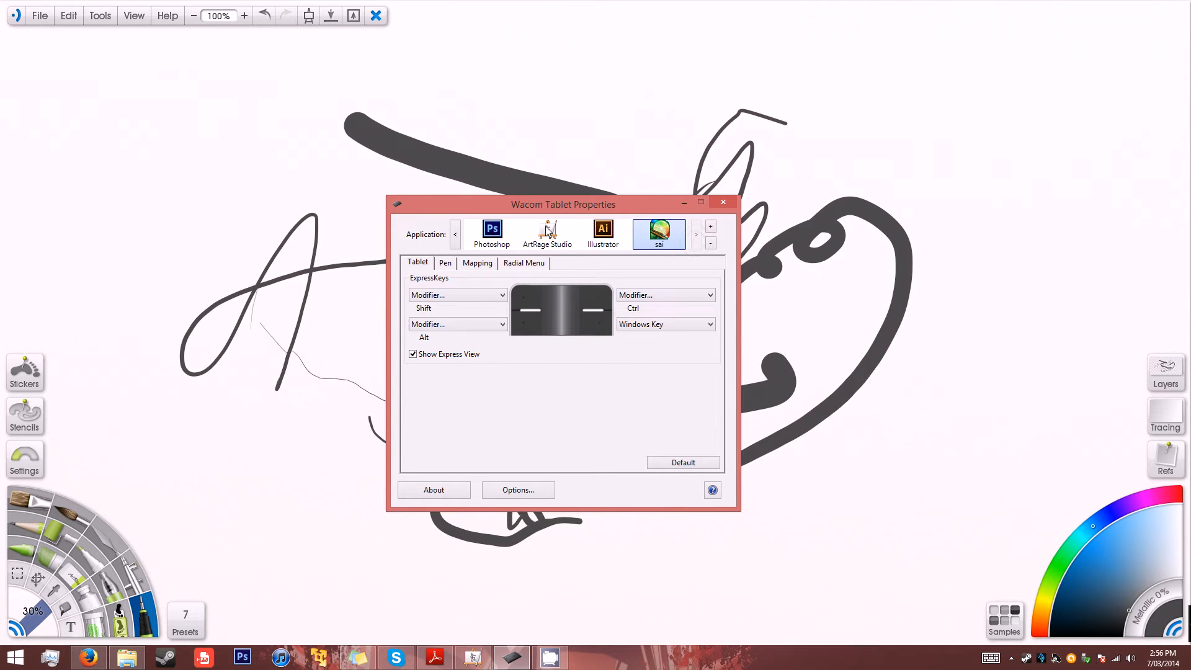
# Step: Select All Other and review its Pen button assignments, then its Mapping settings
pyautogui.click(456, 234)
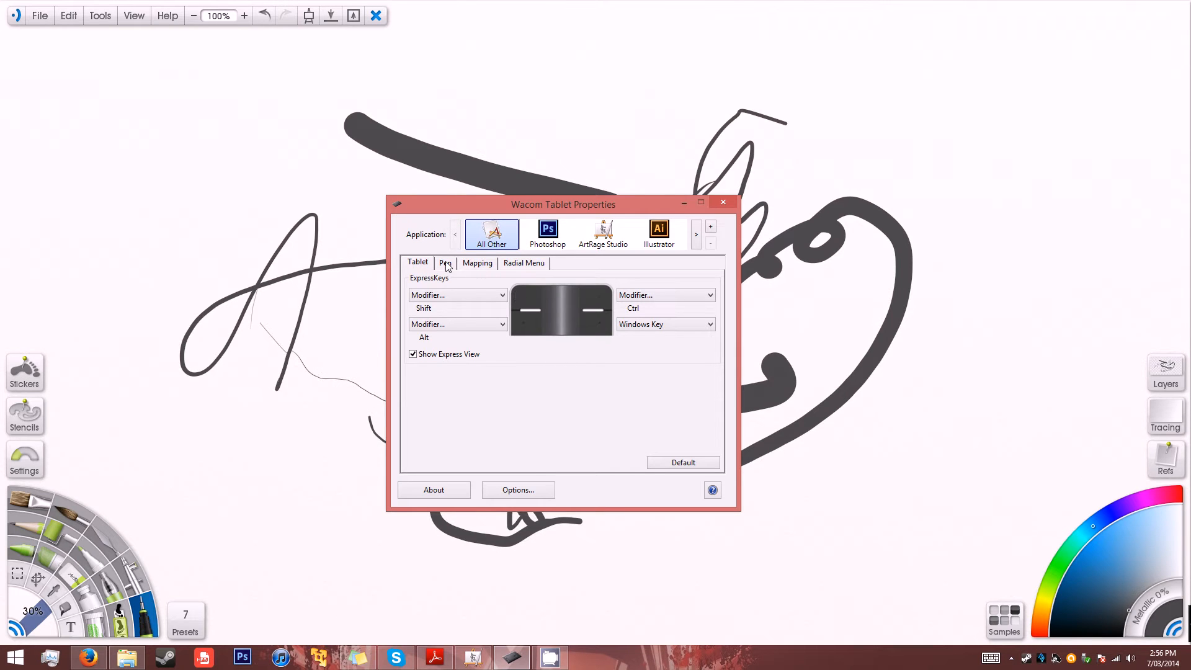
pyautogui.click(446, 263)
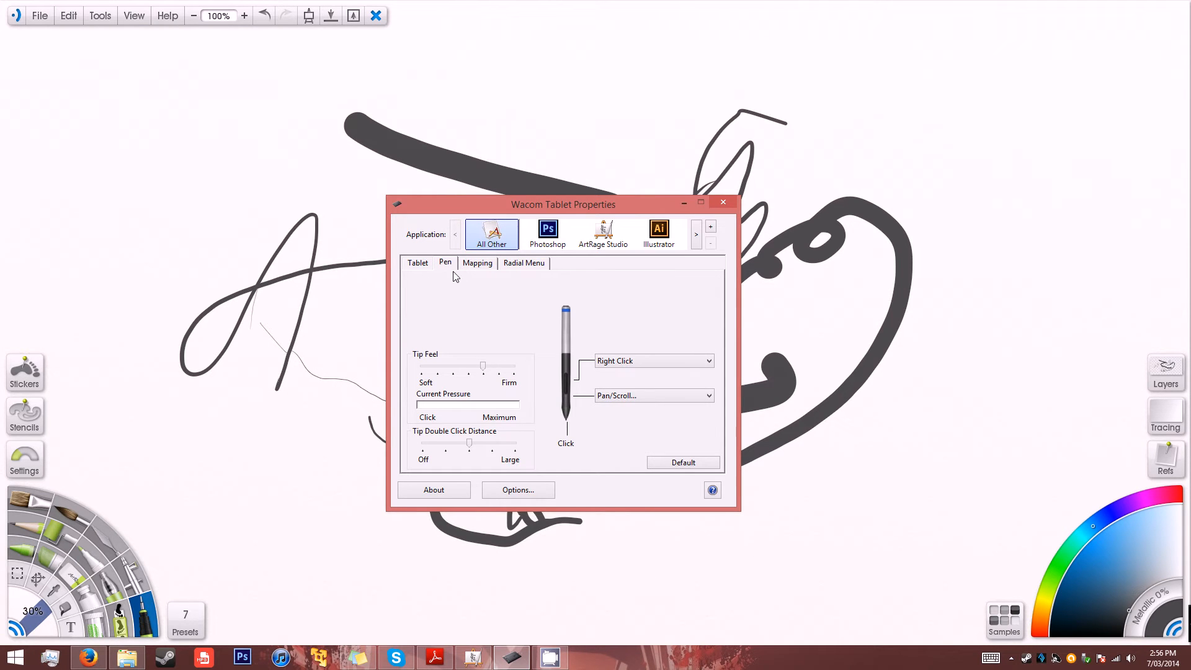
pyautogui.moveTo(485, 343)
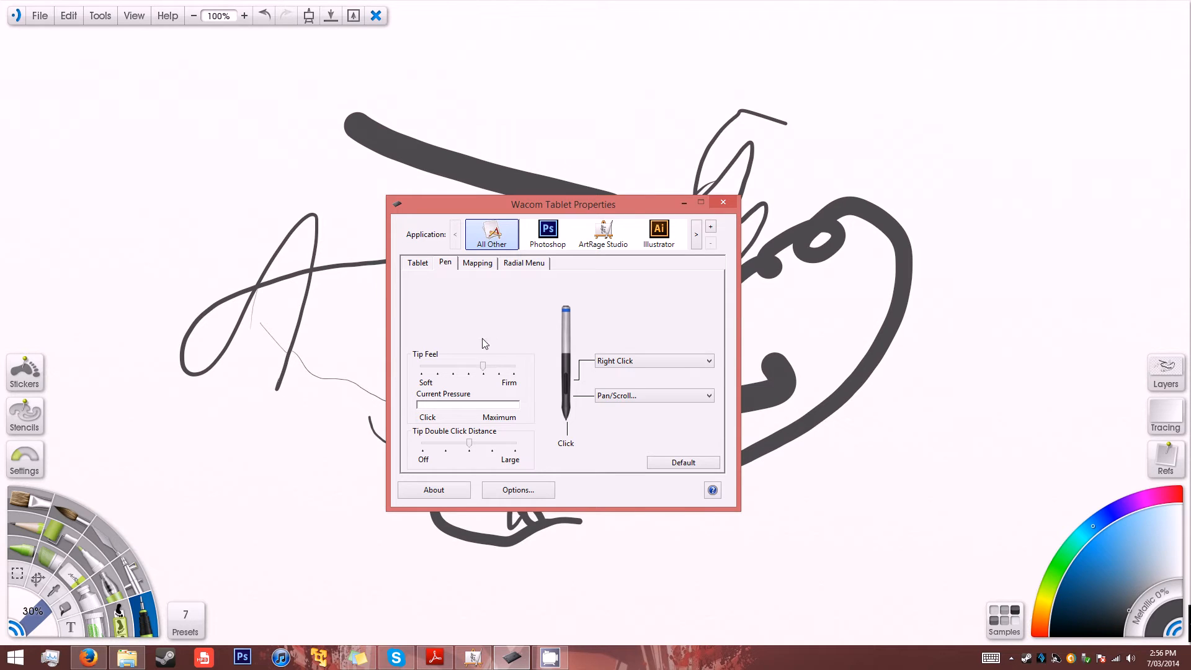
pyautogui.moveTo(612, 373)
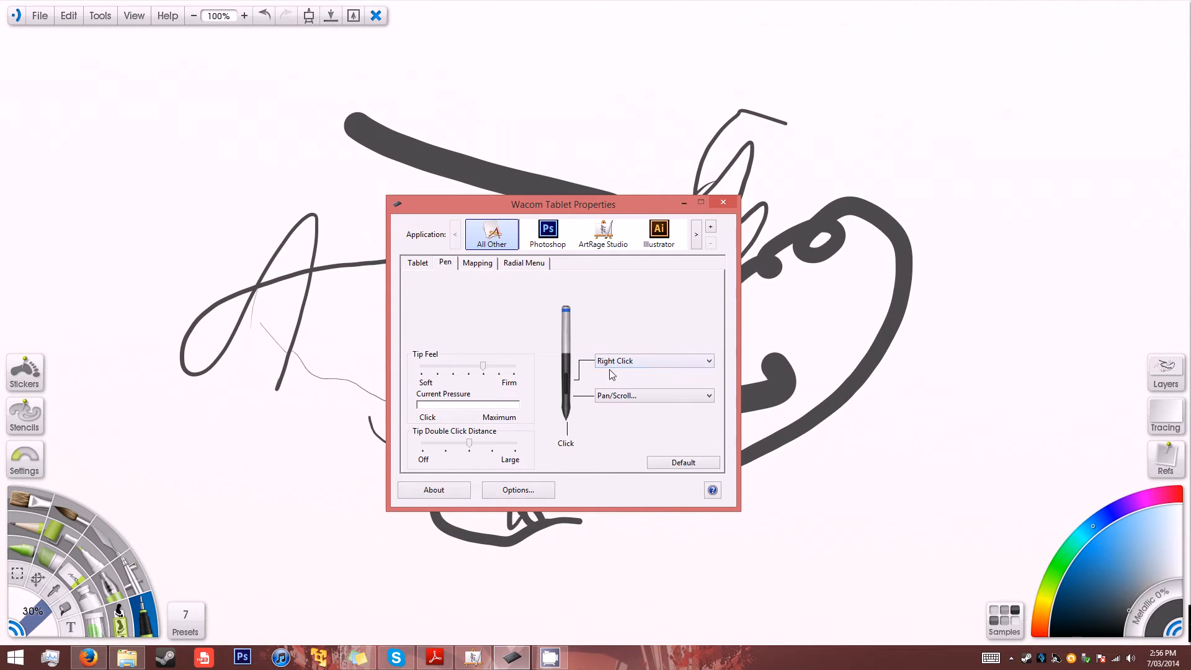
pyautogui.click(476, 262)
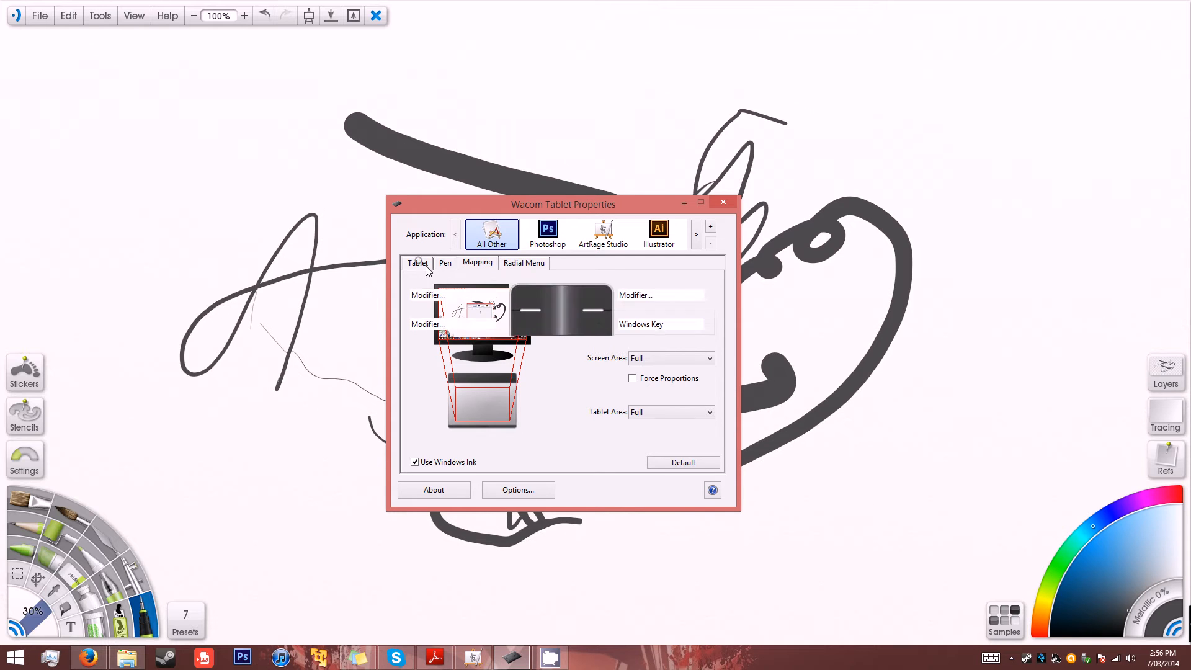
# Step: Show the Tablet ExpressKeys for the ArtRage Studio profile (Ink Pen and Eraser)
pyautogui.click(417, 261)
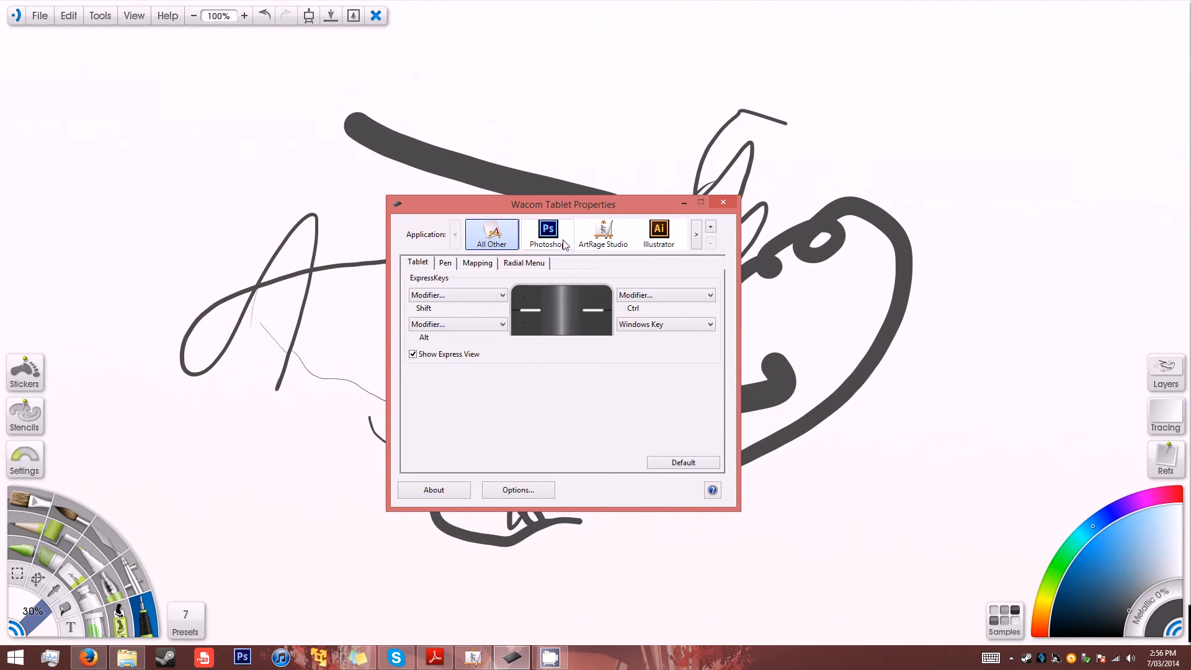
pyautogui.moveTo(594, 265)
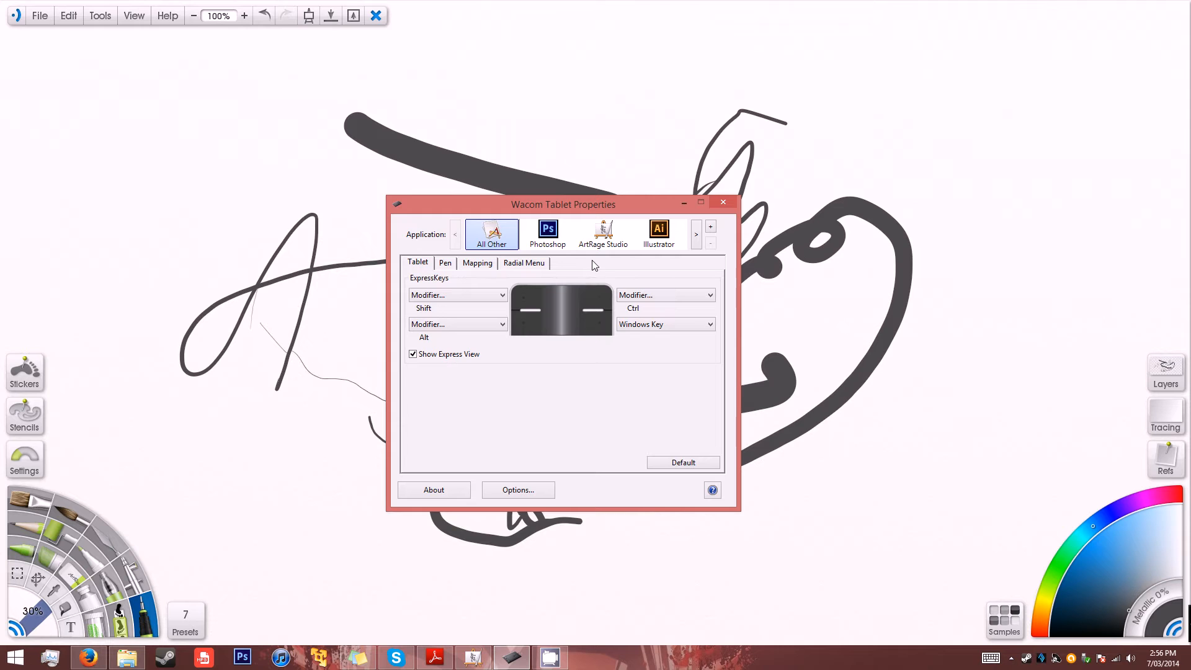
pyautogui.moveTo(622, 234)
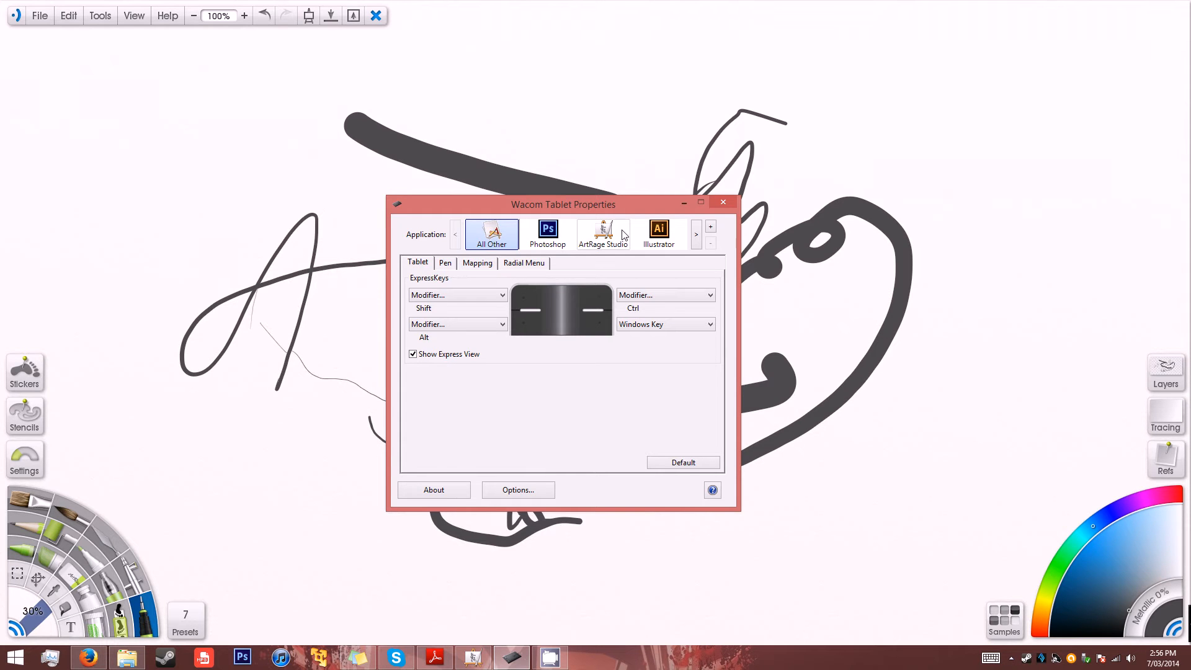
pyautogui.click(603, 233)
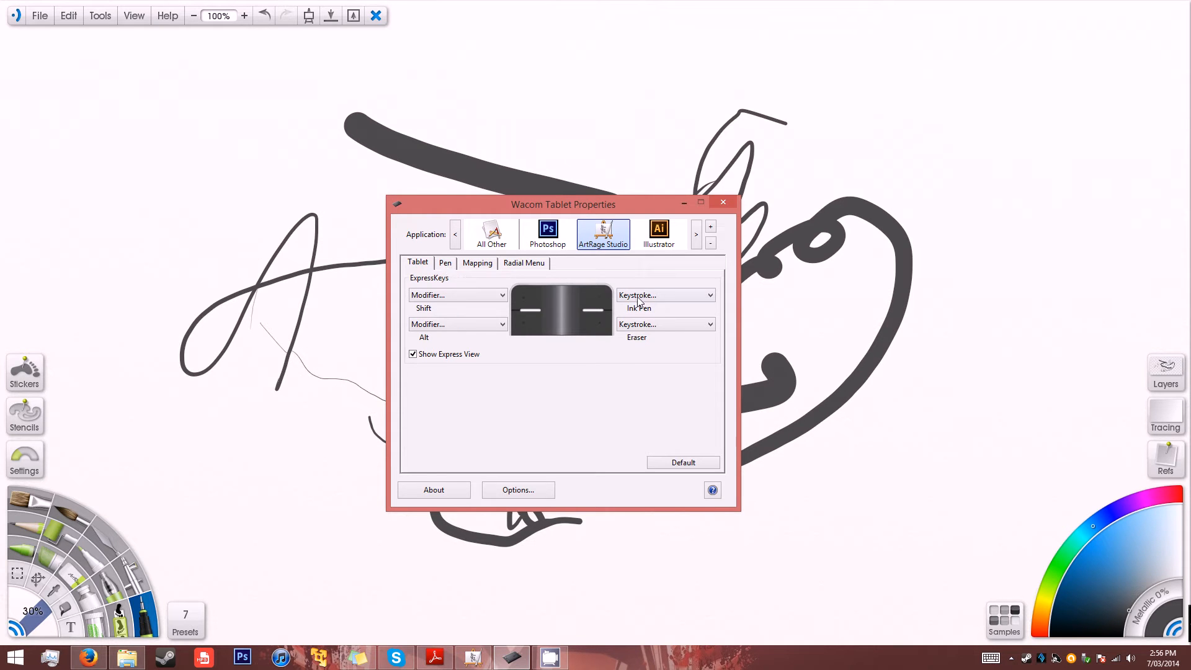
pyautogui.moveTo(684, 305)
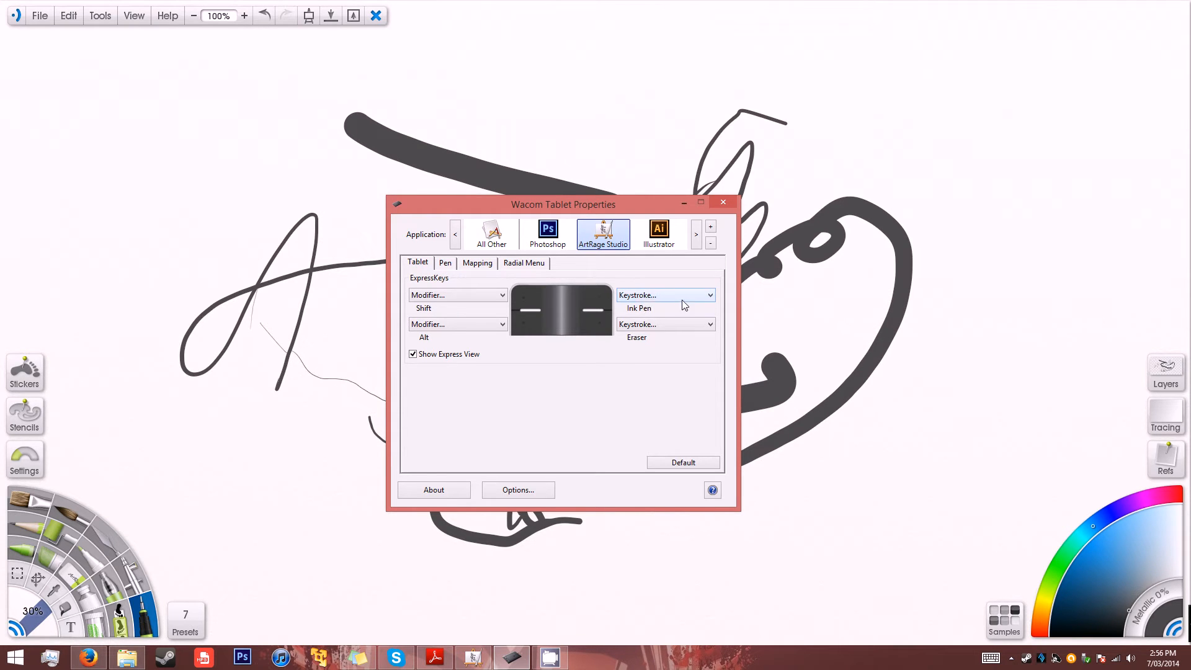
pyautogui.moveTo(654, 307)
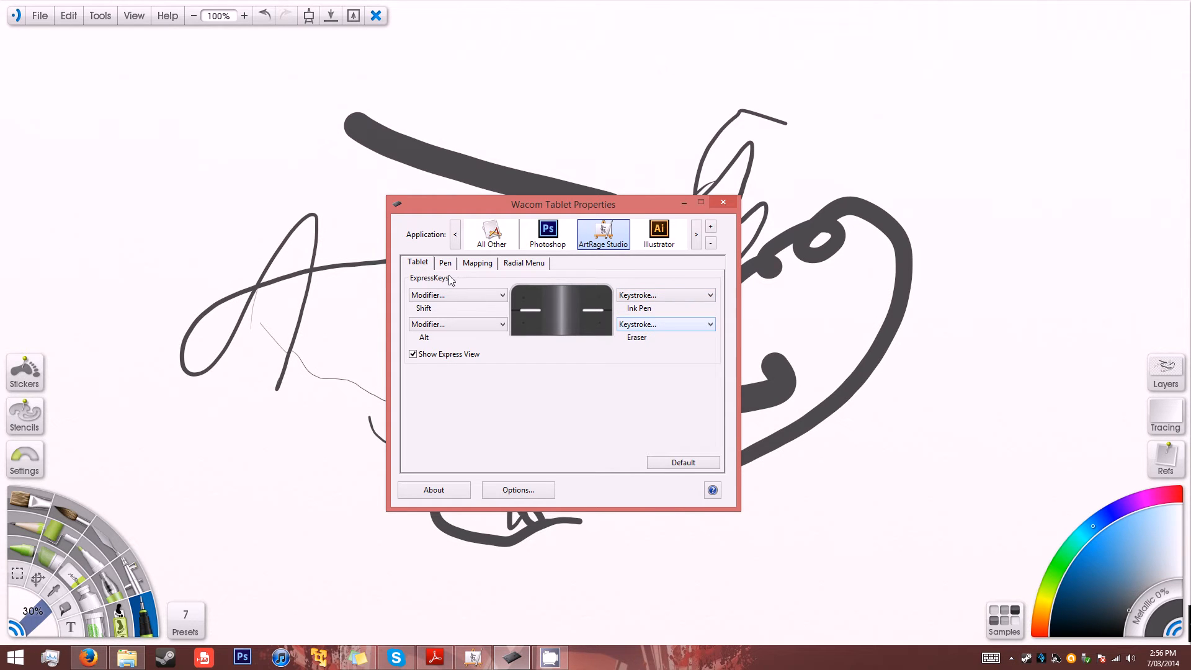
# Step: Check ArtRage Studio's Undo/Redo pen buttons against All Other, then close the settings window
pyautogui.click(445, 263)
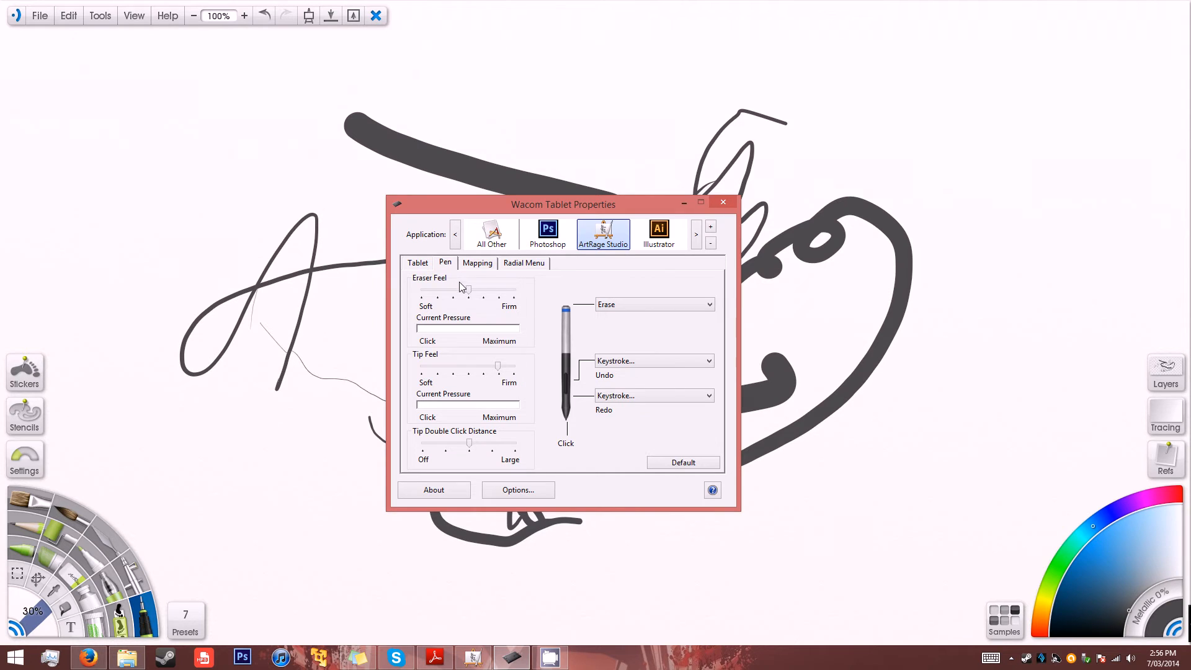
pyautogui.moveTo(562, 364)
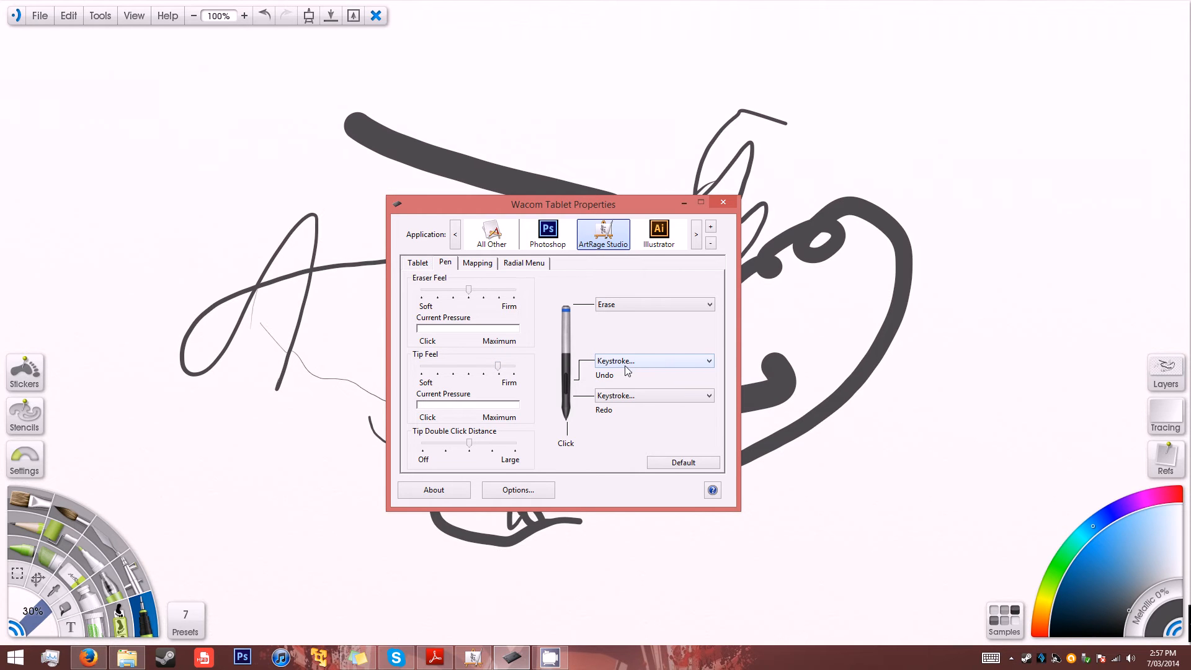
pyautogui.moveTo(621, 351)
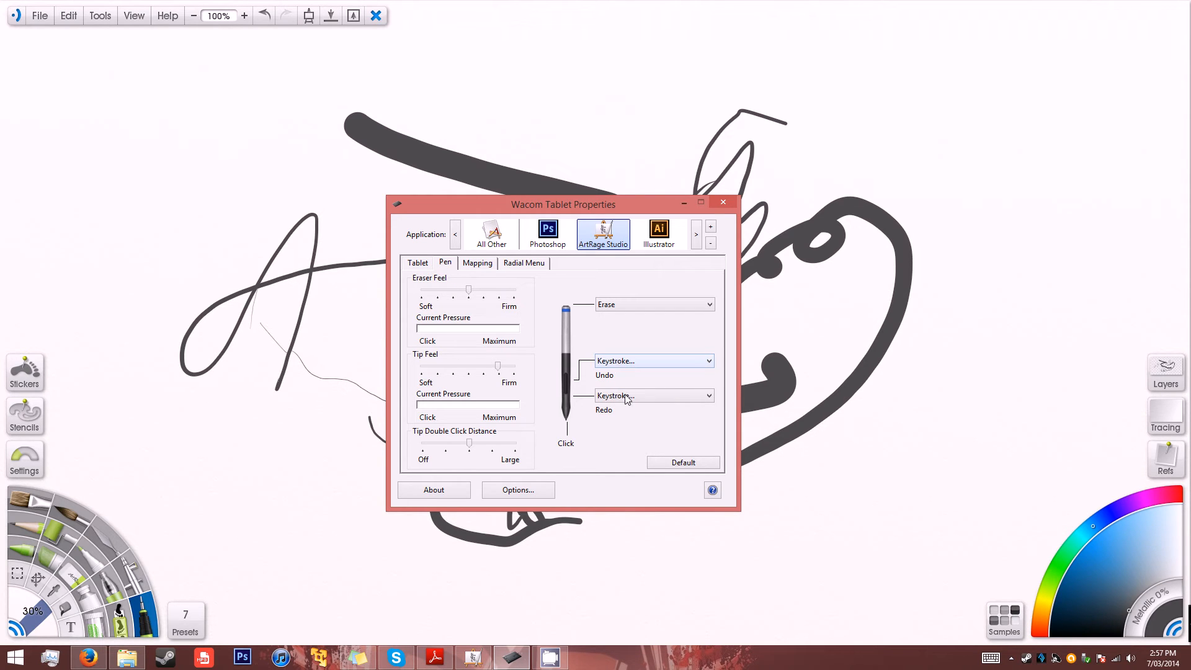
pyautogui.click(491, 233)
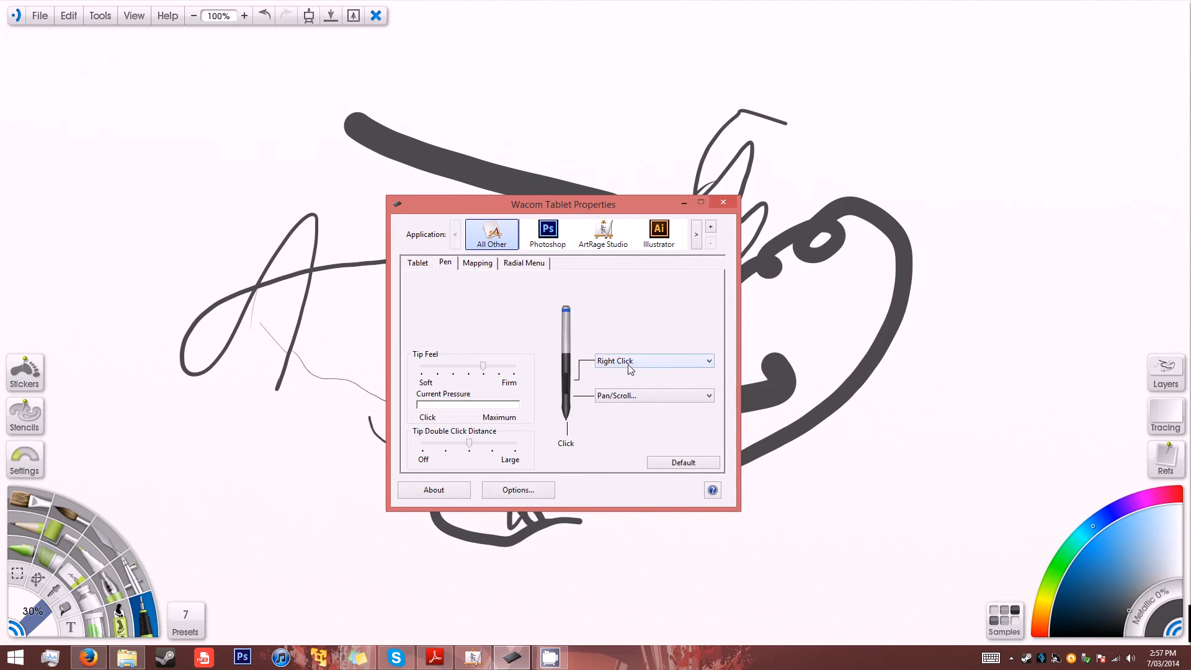
pyautogui.moveTo(629, 398)
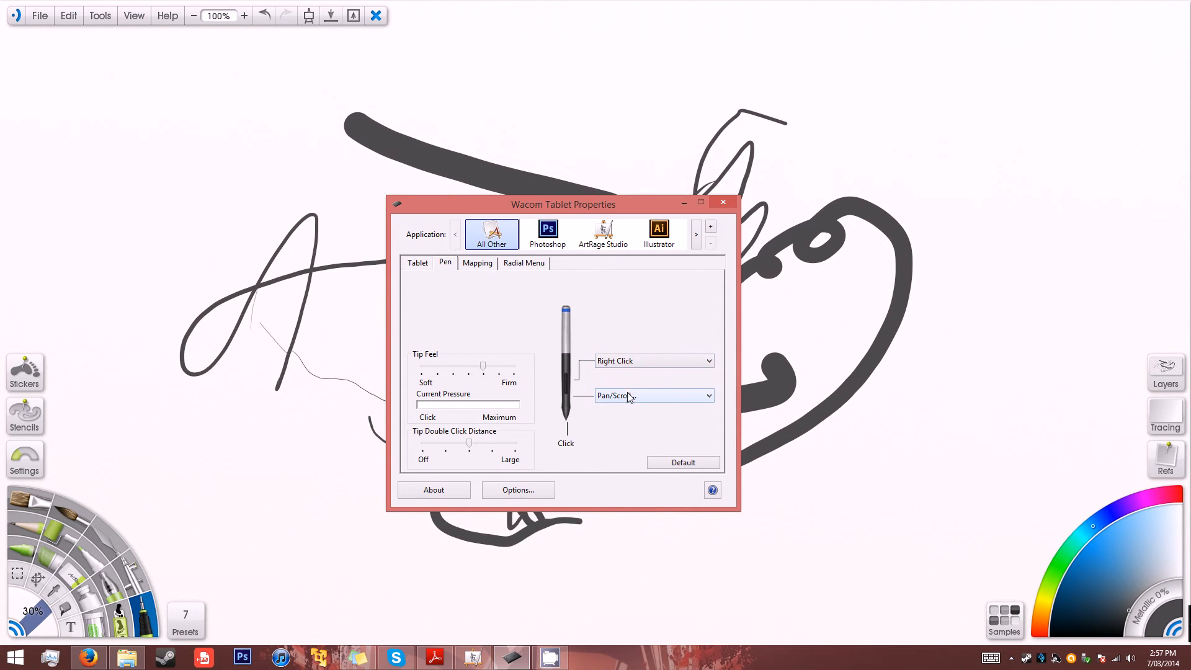
pyautogui.click(603, 233)
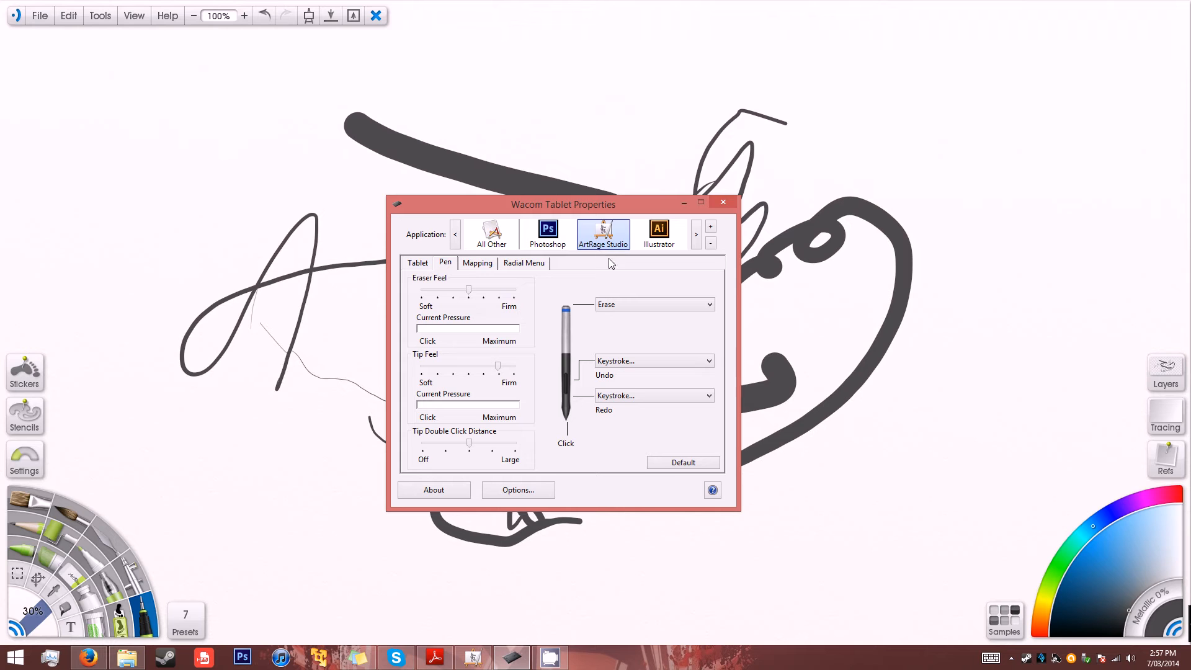
pyautogui.click(722, 202)
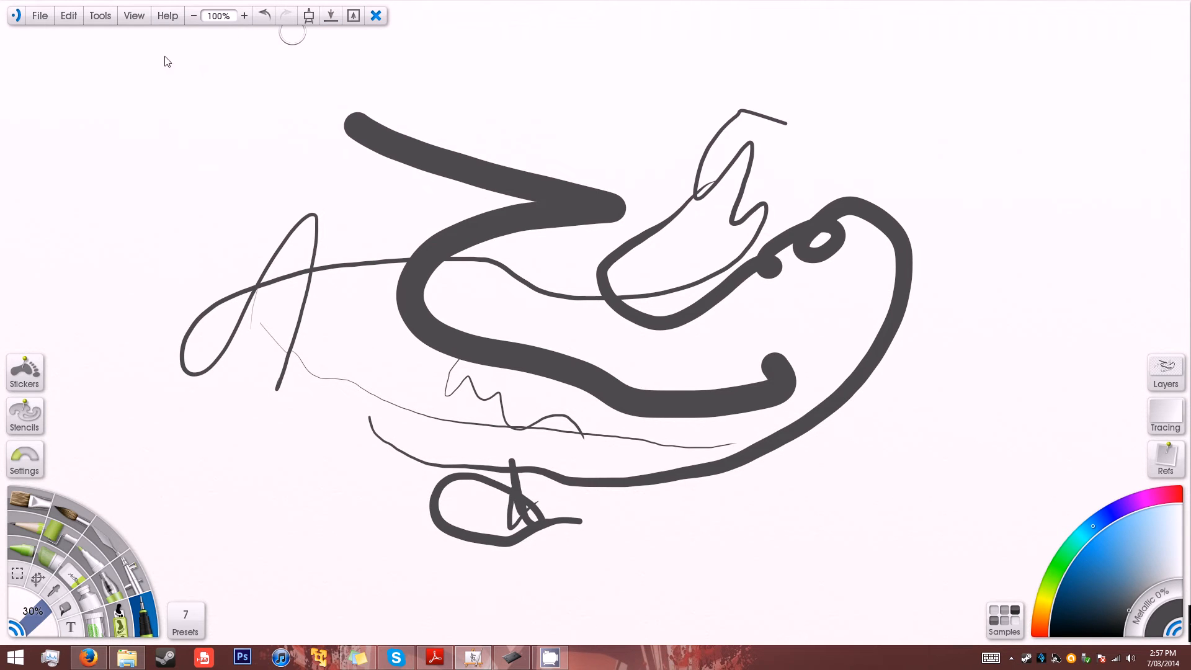
# Step: Start a New Painting, discarding the old one with Don't Save and accepting the default canvas
pyautogui.click(330, 15)
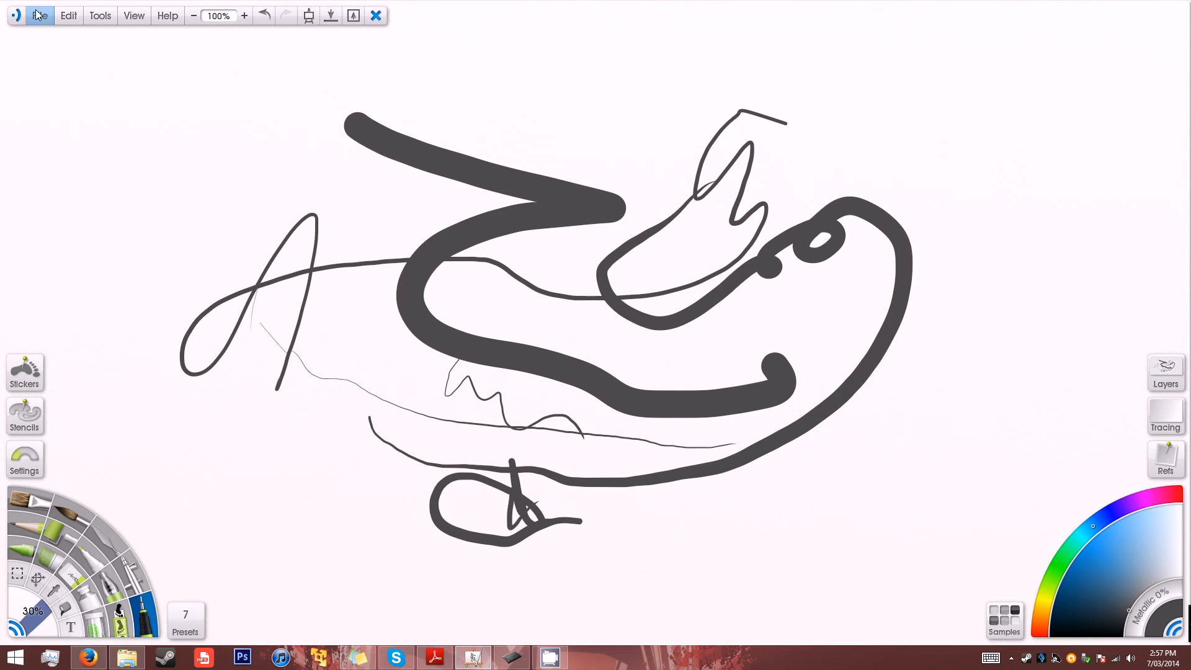
pyautogui.click(39, 15)
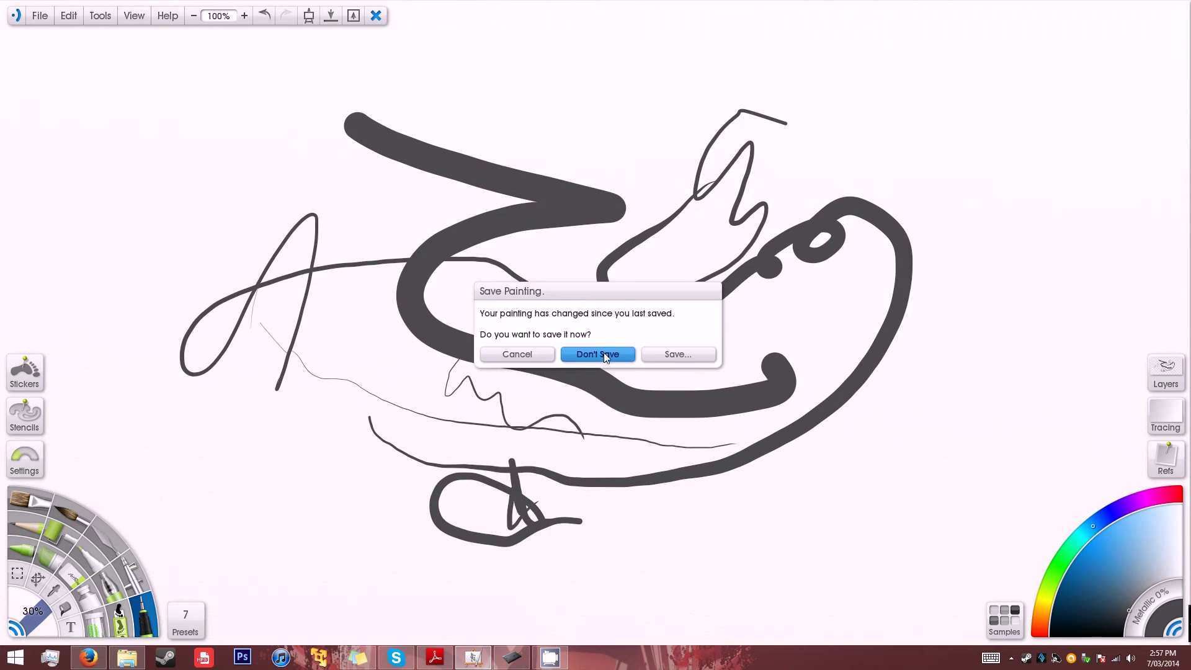
pyautogui.click(598, 354)
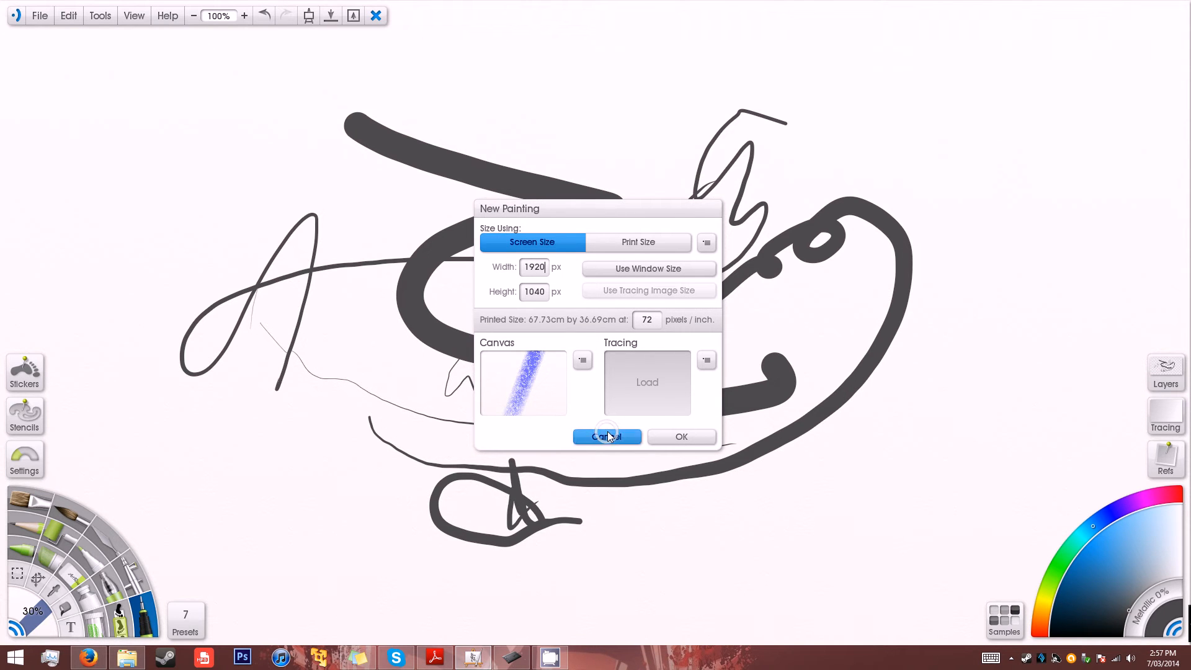
pyautogui.click(606, 436)
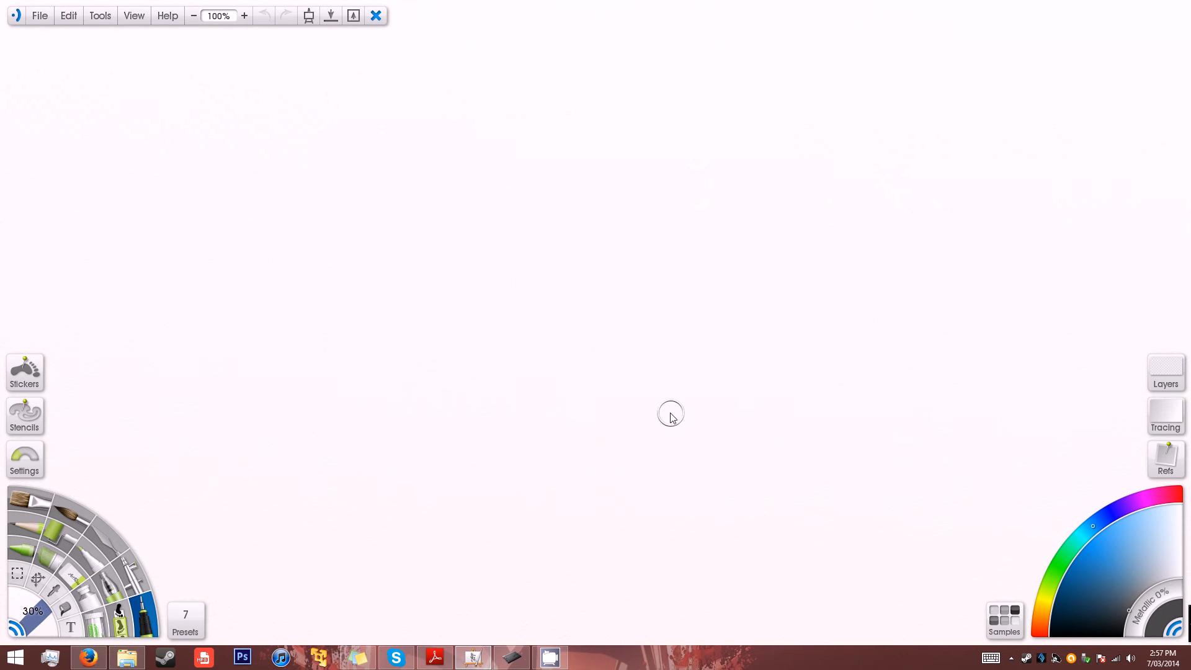
pyautogui.moveTo(588, 405)
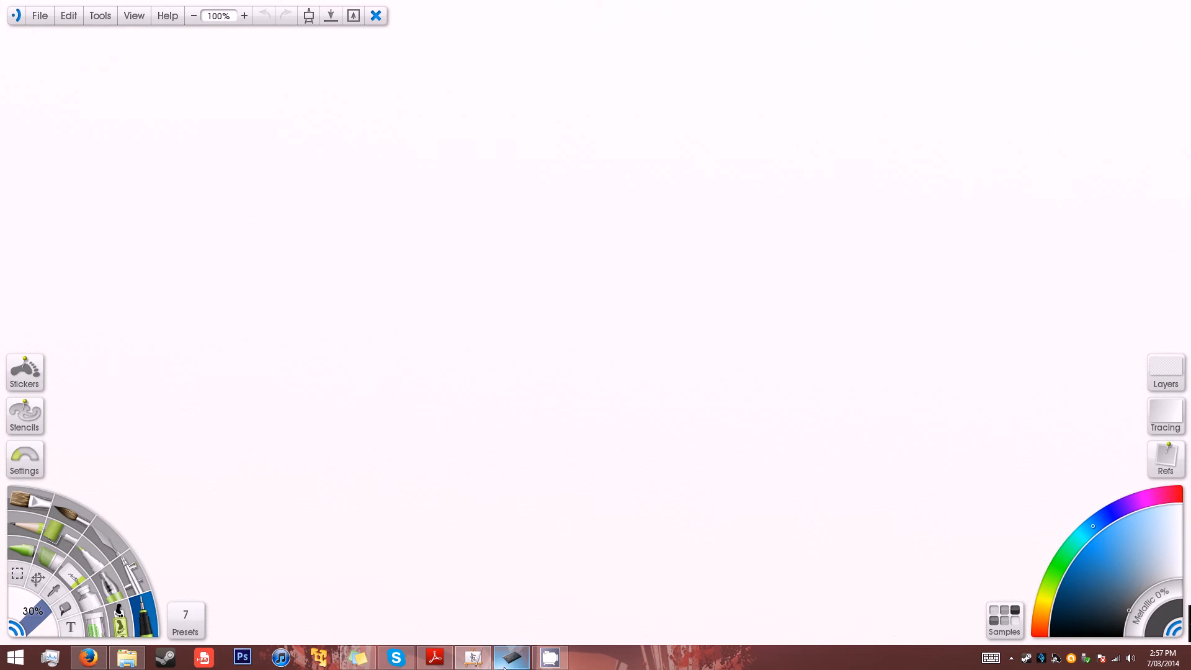
# Step: Reopen Wacom Tablet Properties to recheck ArtRage Studio's Undo/Redo pen buttons, then close it
pyautogui.click(510, 657)
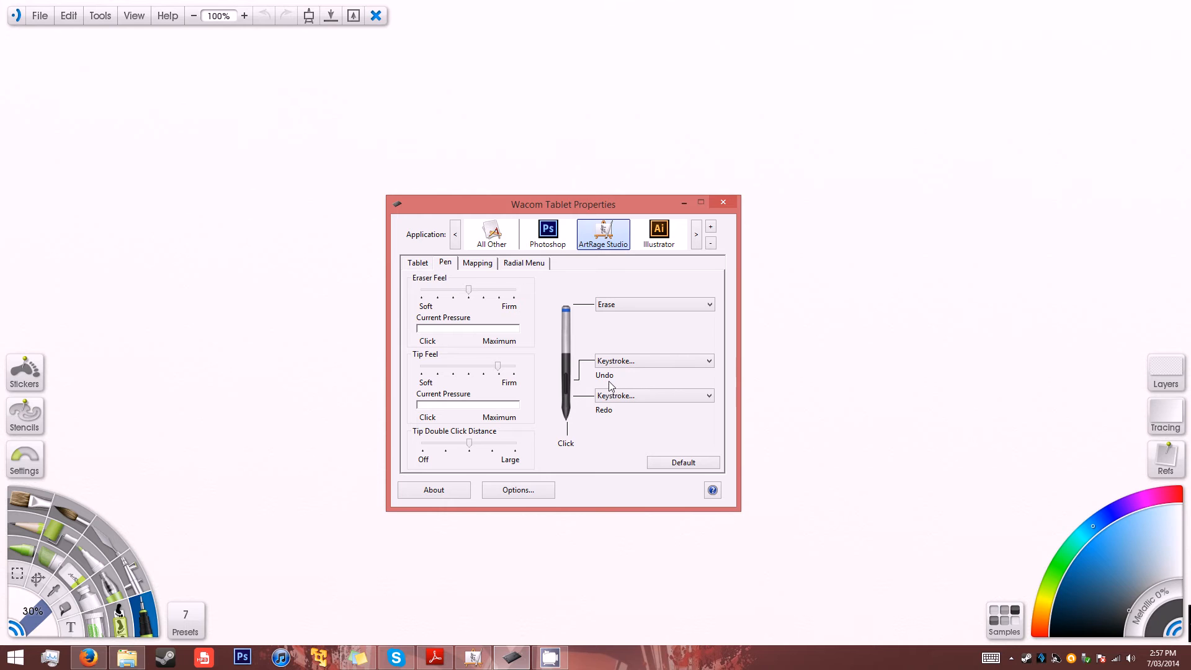
pyautogui.moveTo(653, 361)
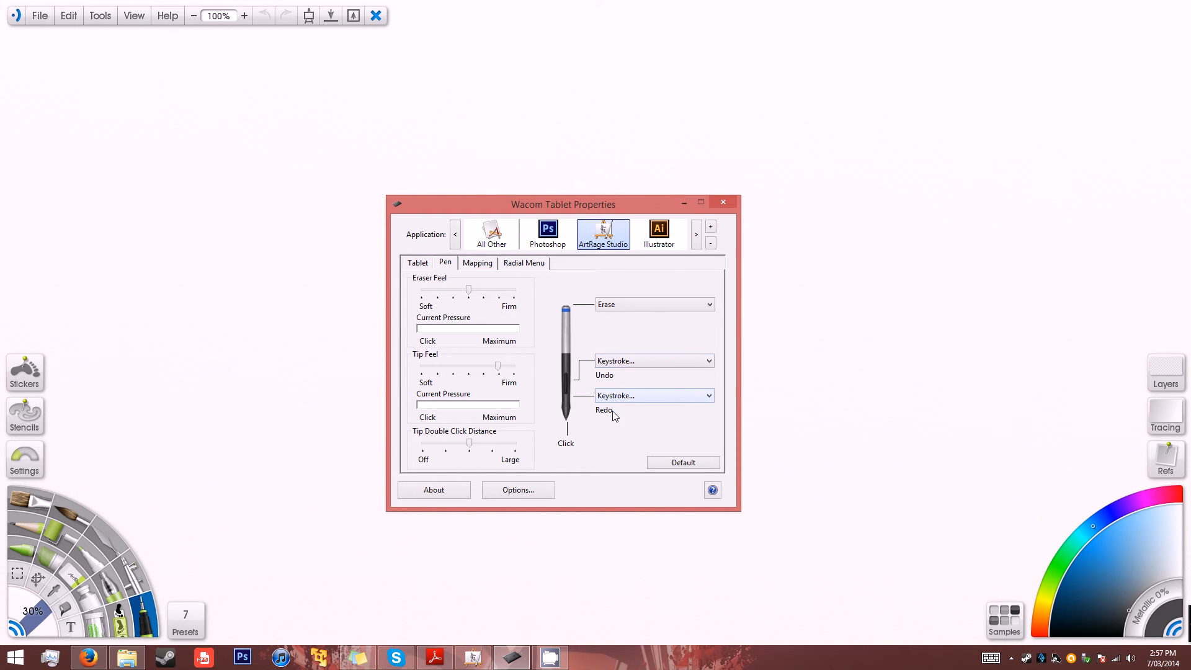
pyautogui.moveTo(583, 434)
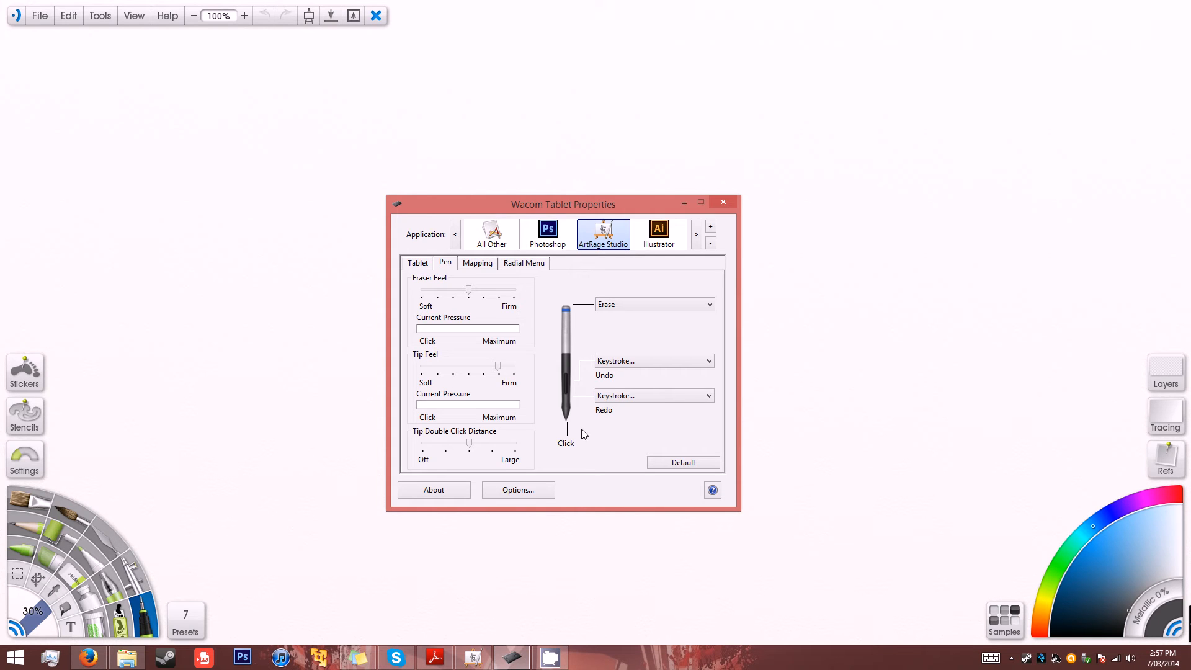
pyautogui.click(719, 203)
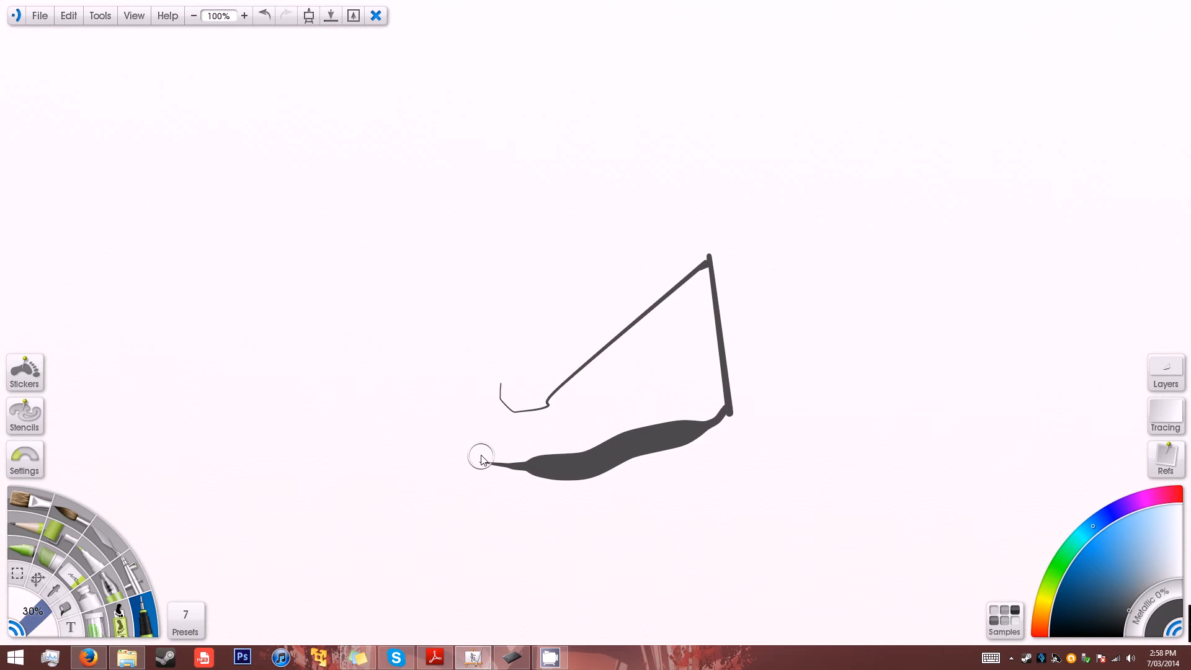
pyautogui.moveTo(426, 445)
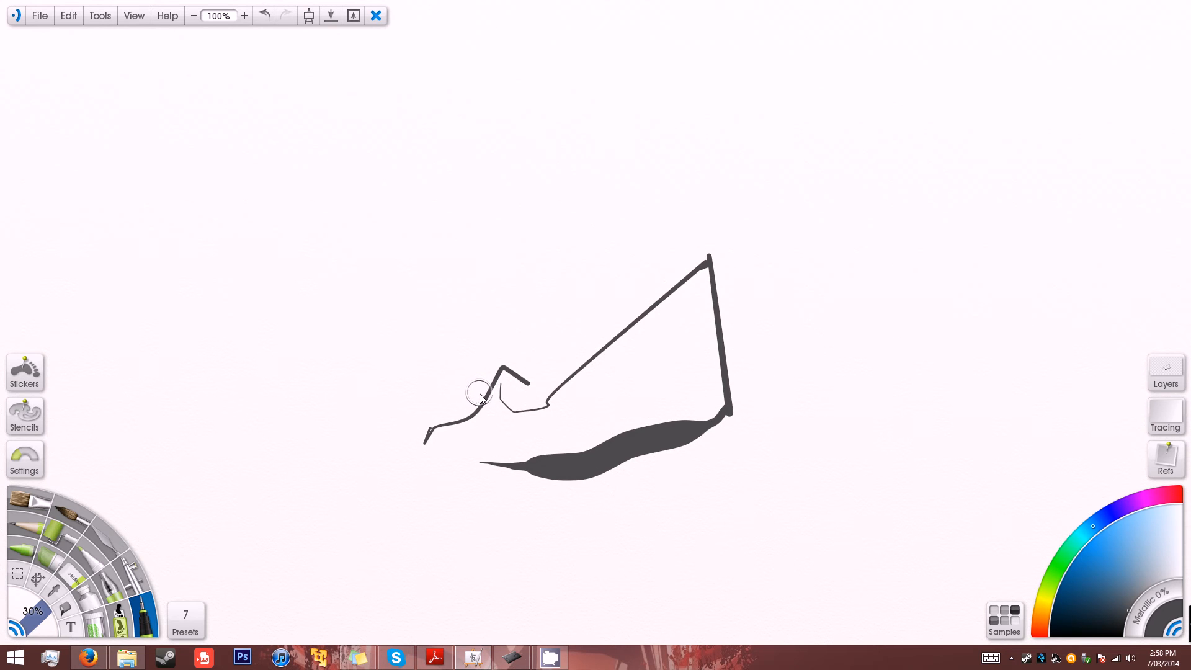
pyautogui.moveTo(485, 387)
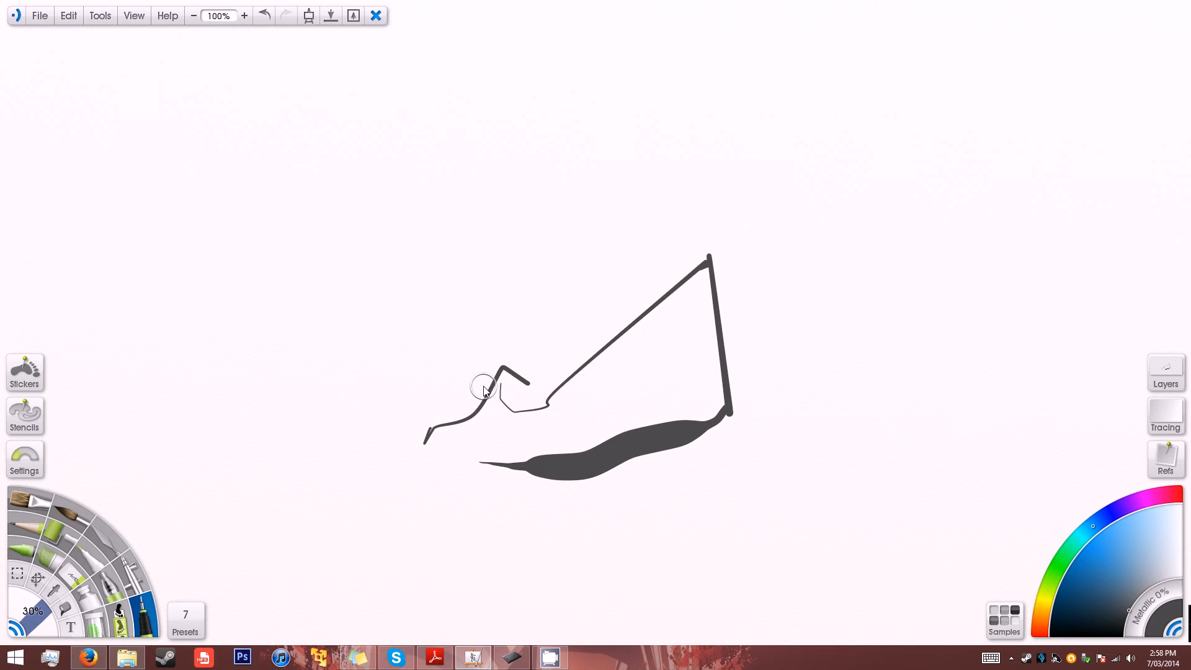
pyautogui.moveTo(489, 225)
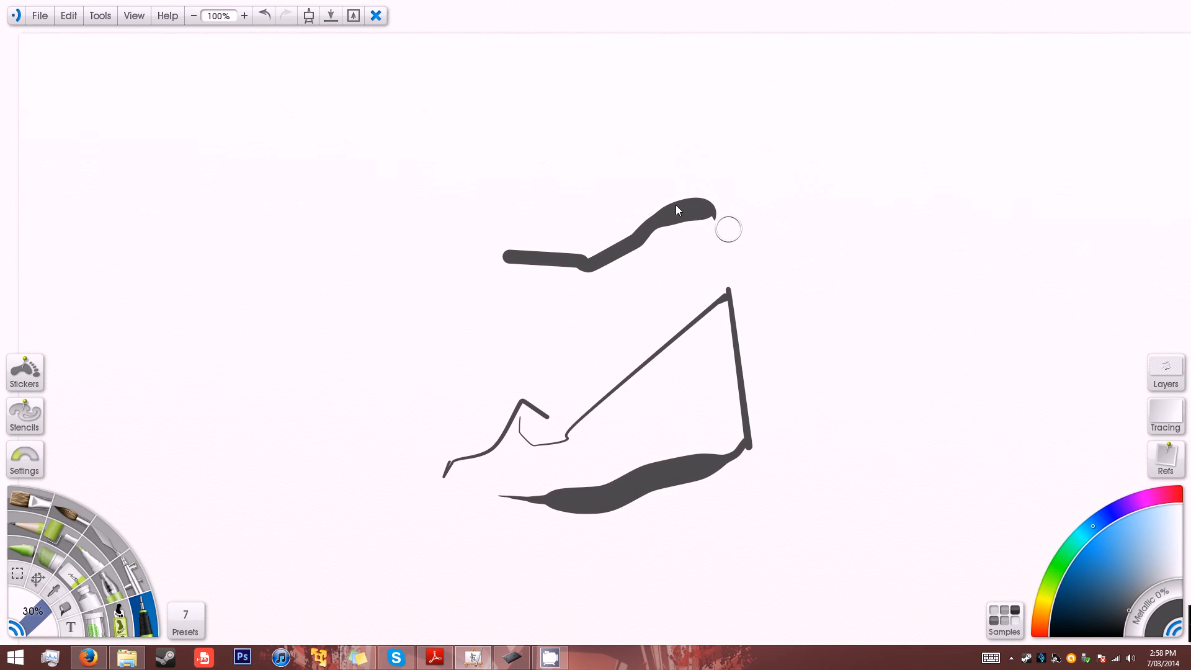
pyautogui.moveTo(602, 221)
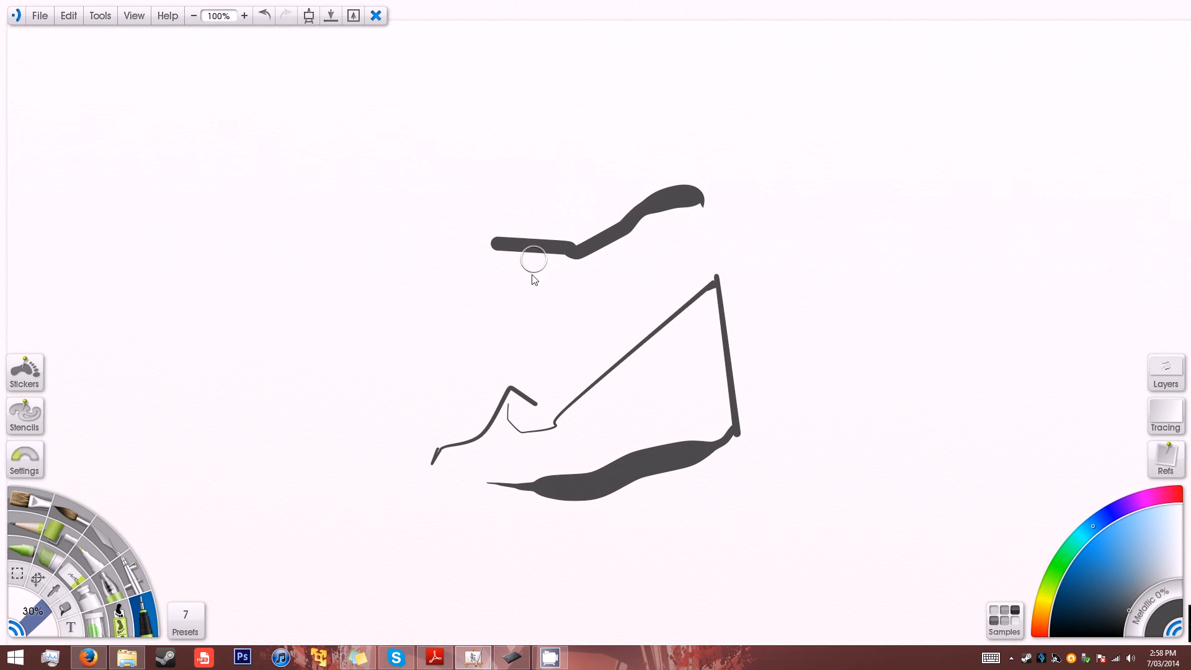
pyautogui.moveTo(622, 661)
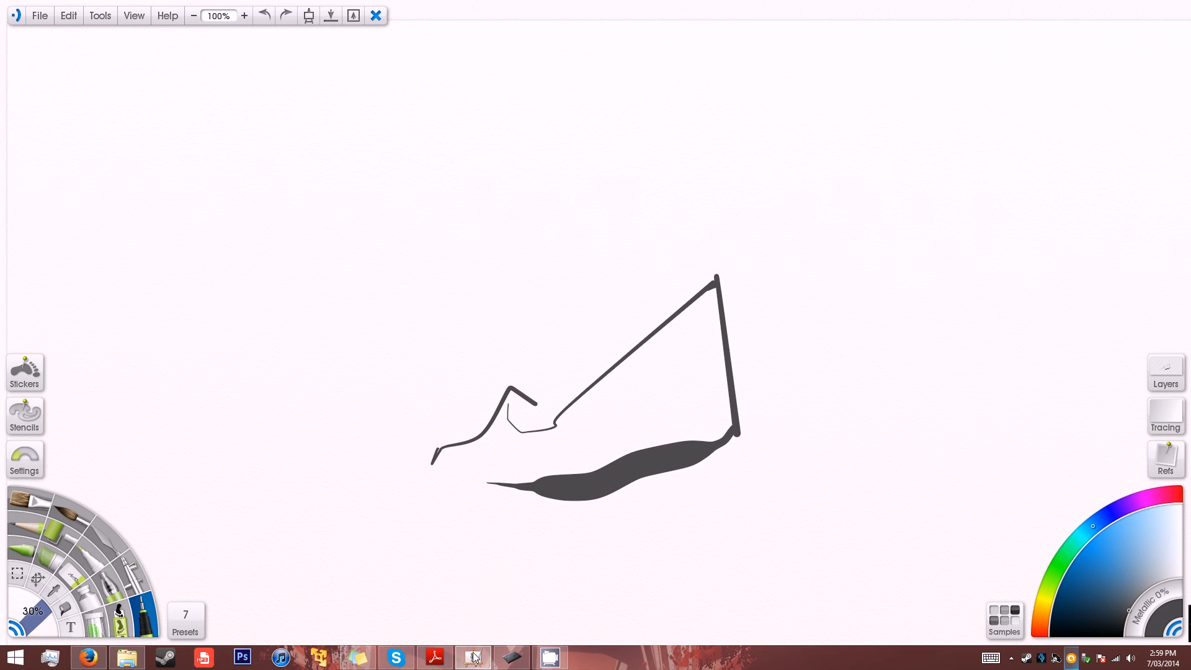
# Step: After the test strokes and undo, reopen Wacom Tablet Properties from the taskbar
pyautogui.click(510, 657)
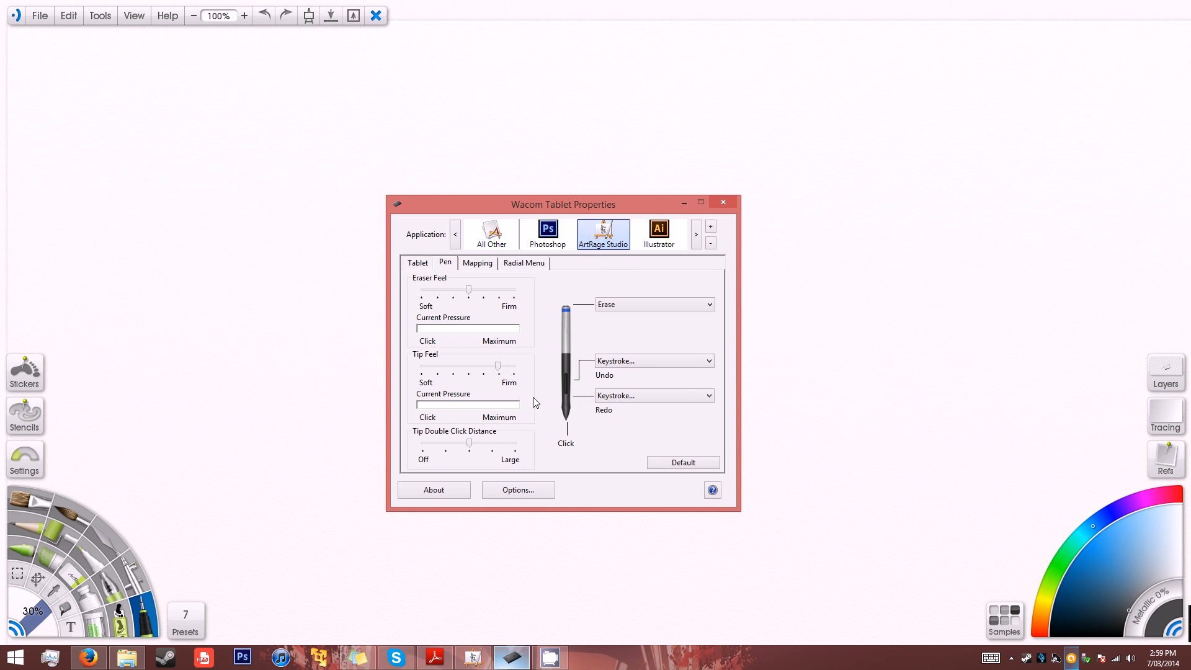
pyautogui.moveTo(542, 397)
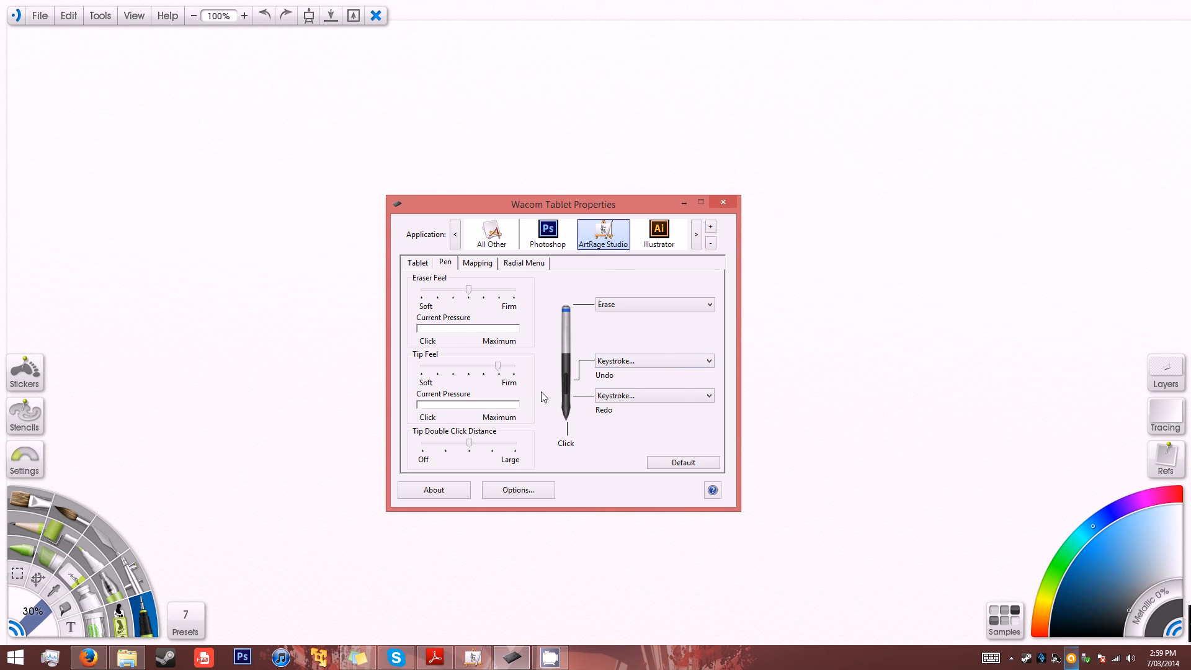
pyautogui.moveTo(530, 253)
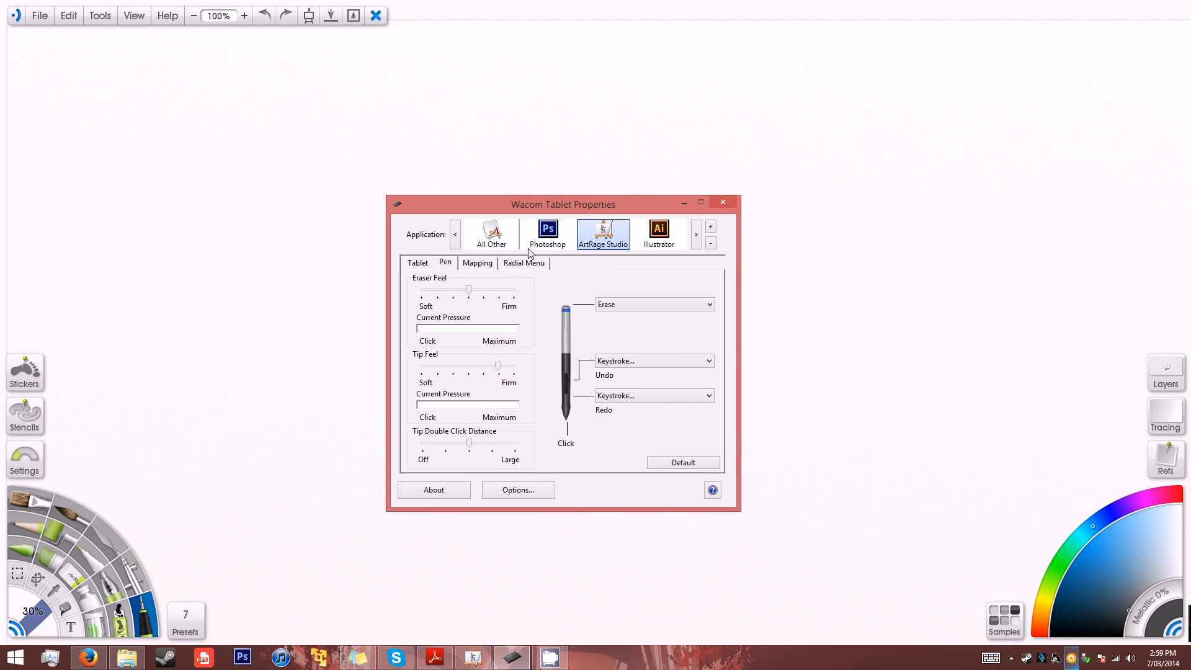
pyautogui.moveTo(582, 235)
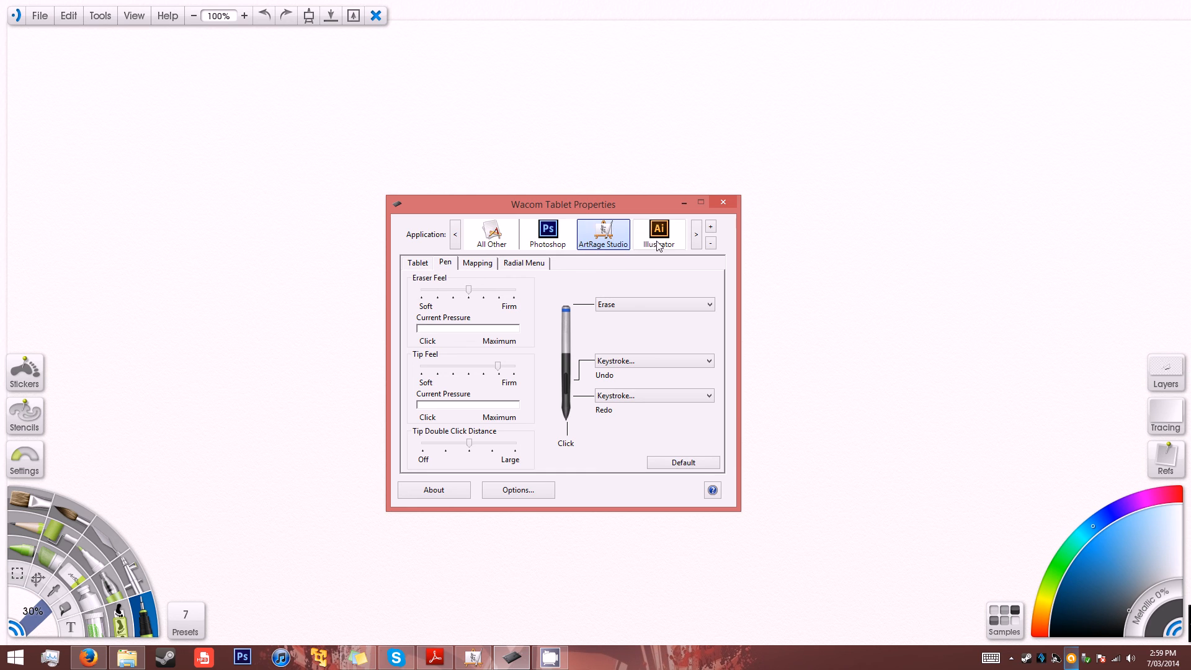
pyautogui.moveTo(643, 314)
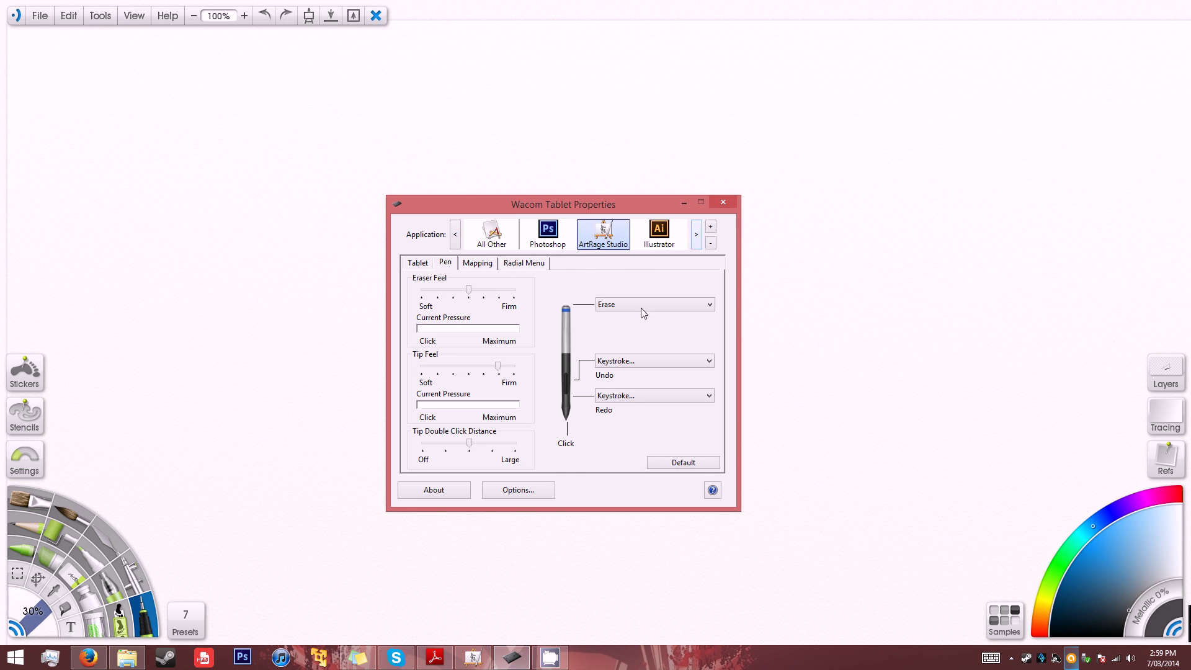
pyautogui.moveTo(607, 257)
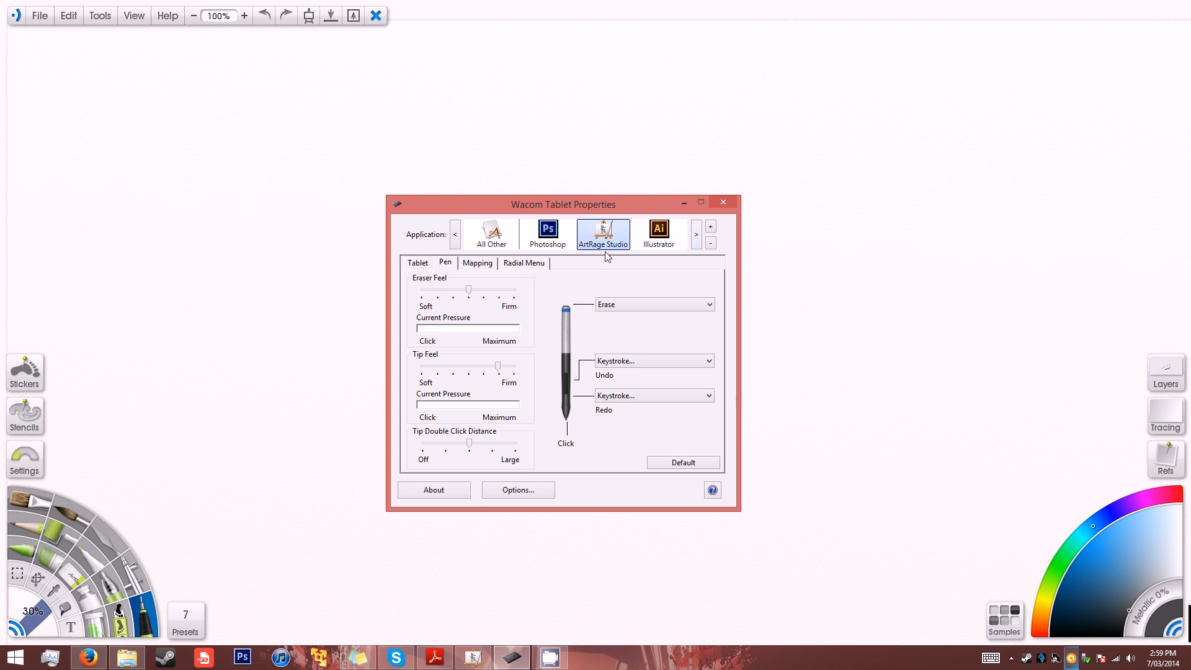
pyautogui.moveTo(654, 264)
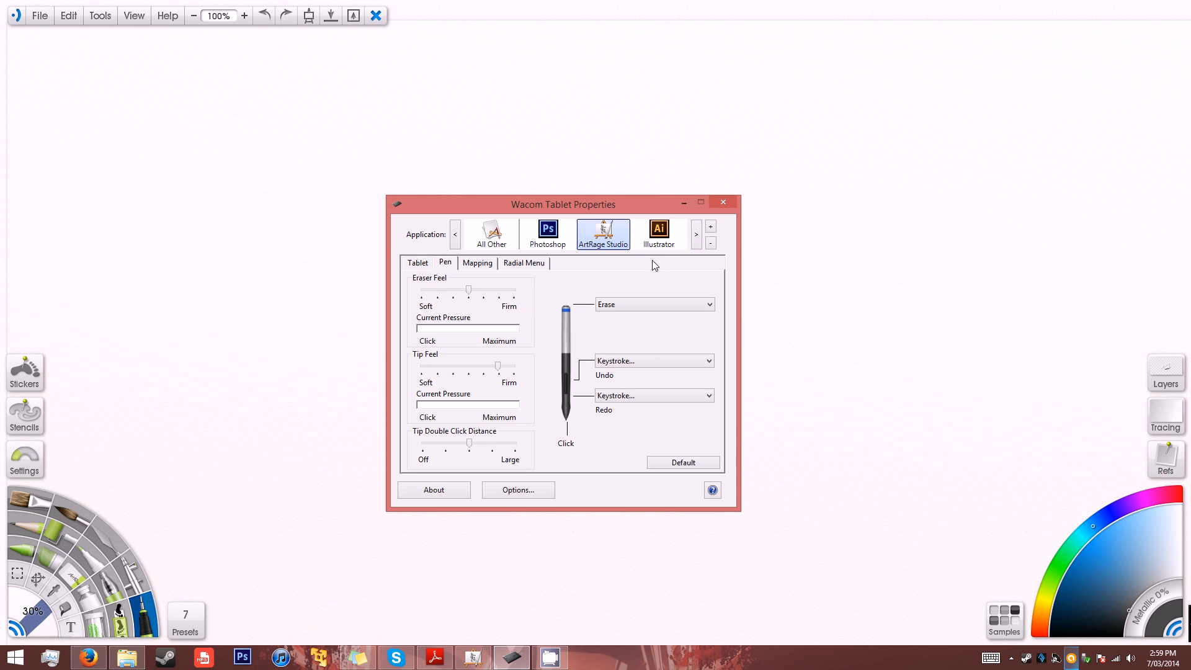
pyautogui.click(492, 233)
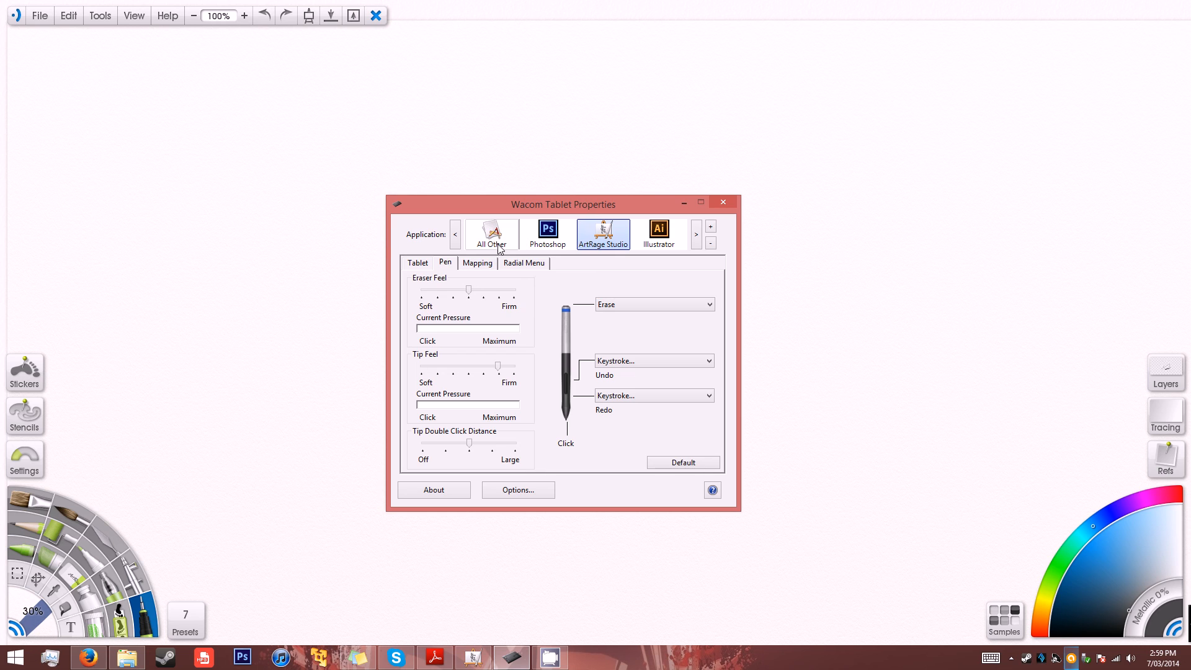
pyautogui.moveTo(512, 249)
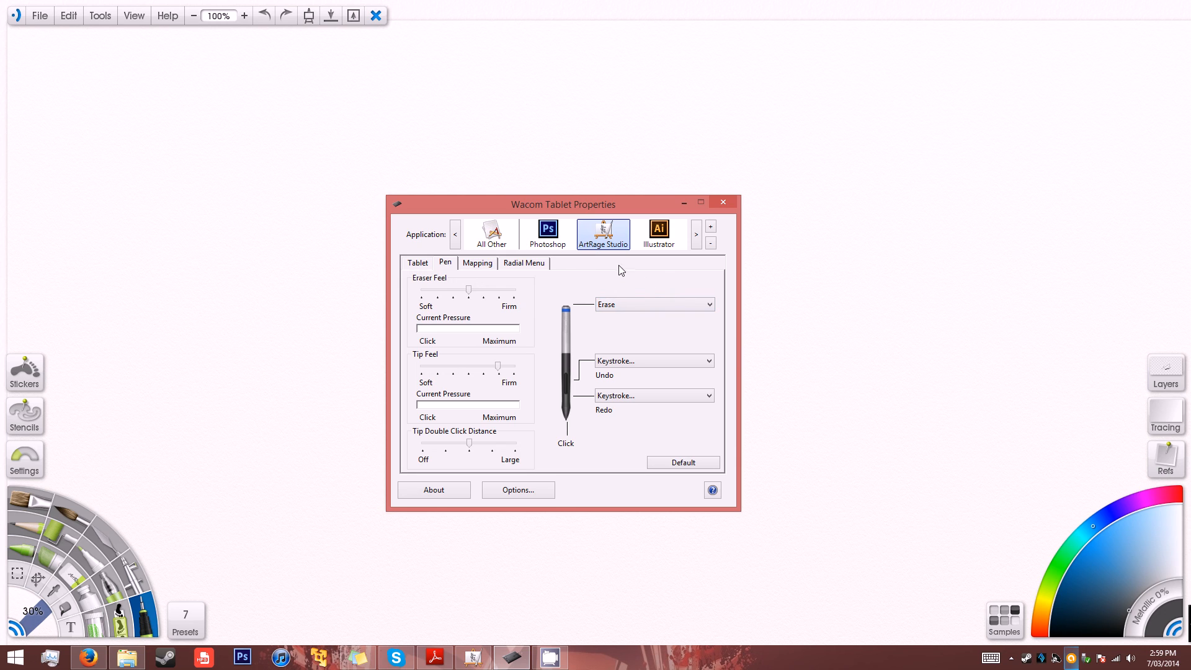
pyautogui.moveTo(624, 276)
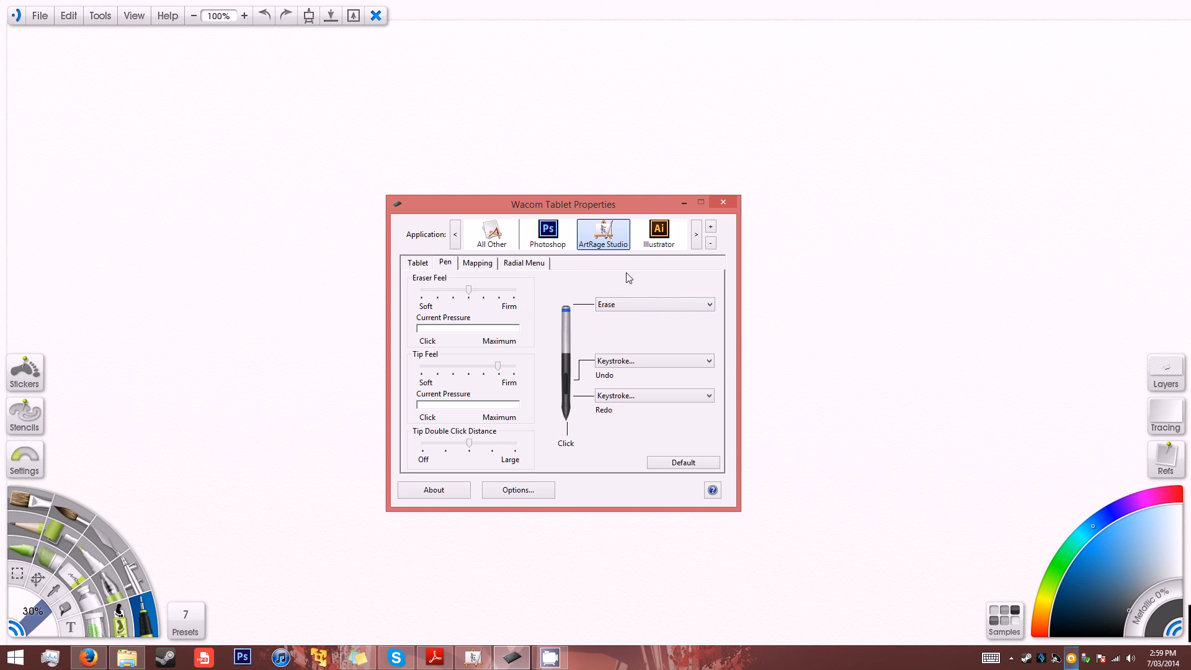